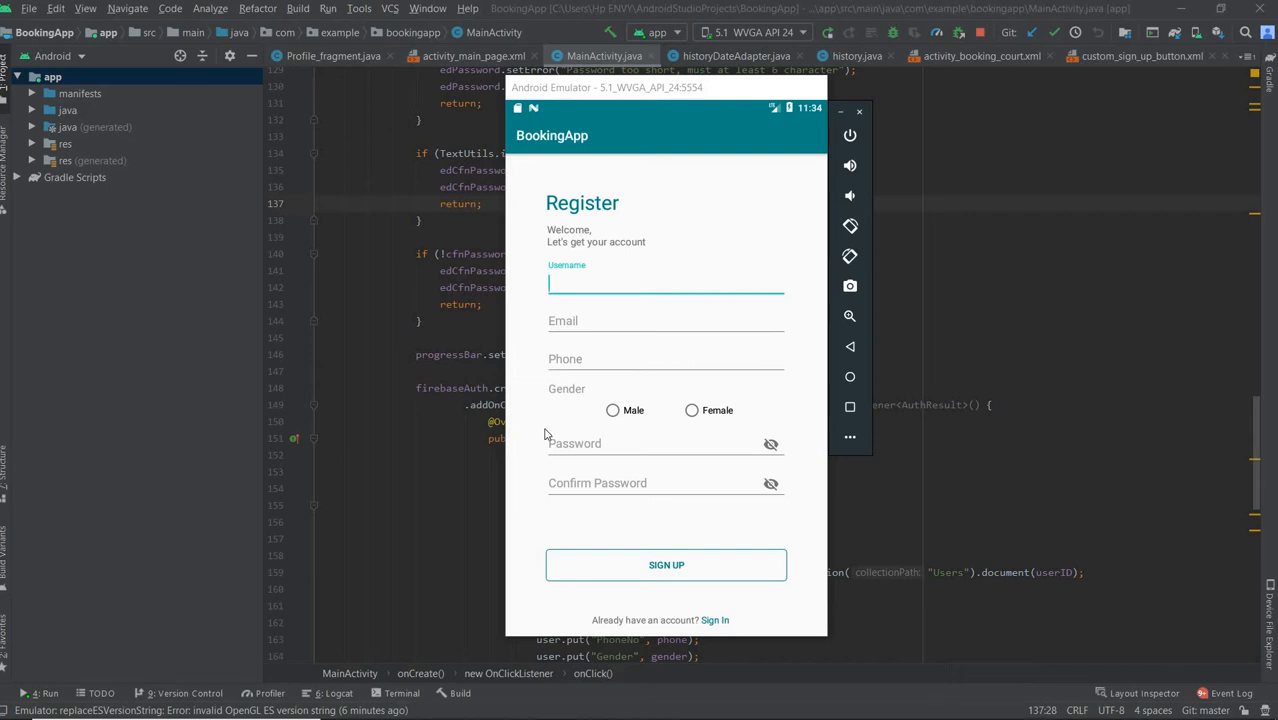
mouse_move(604, 188)
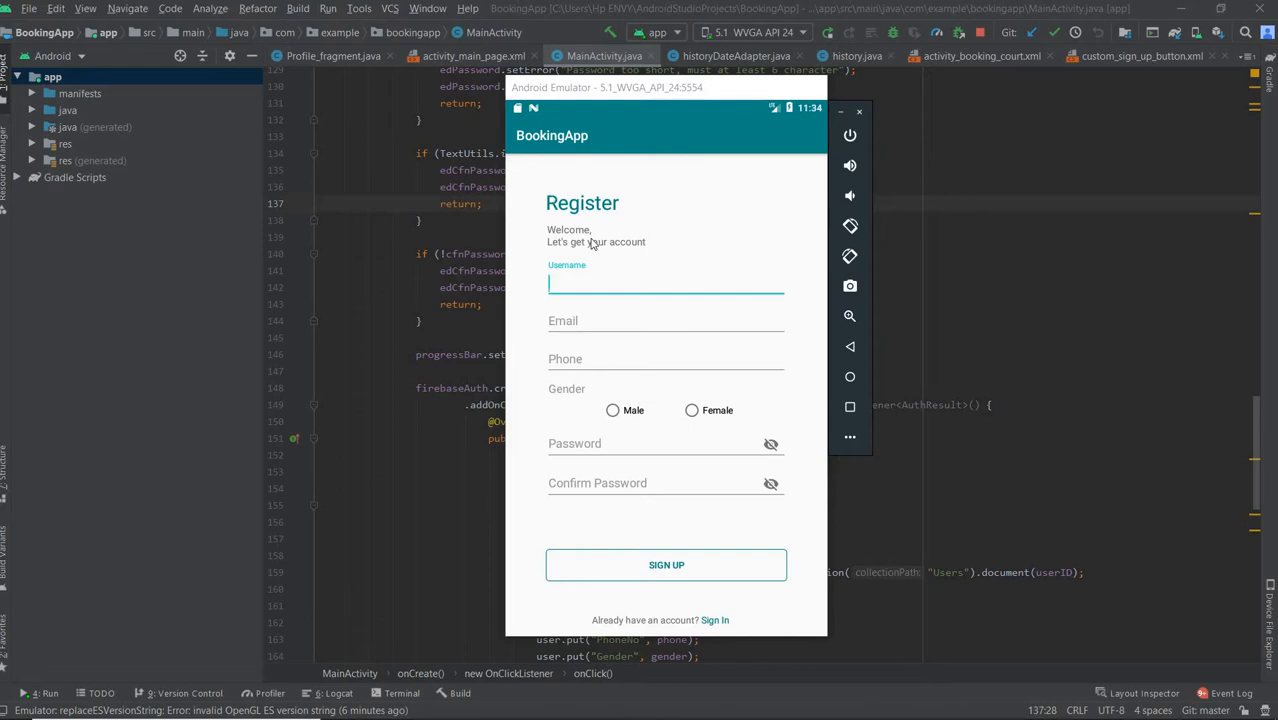
mouse_move(632, 392)
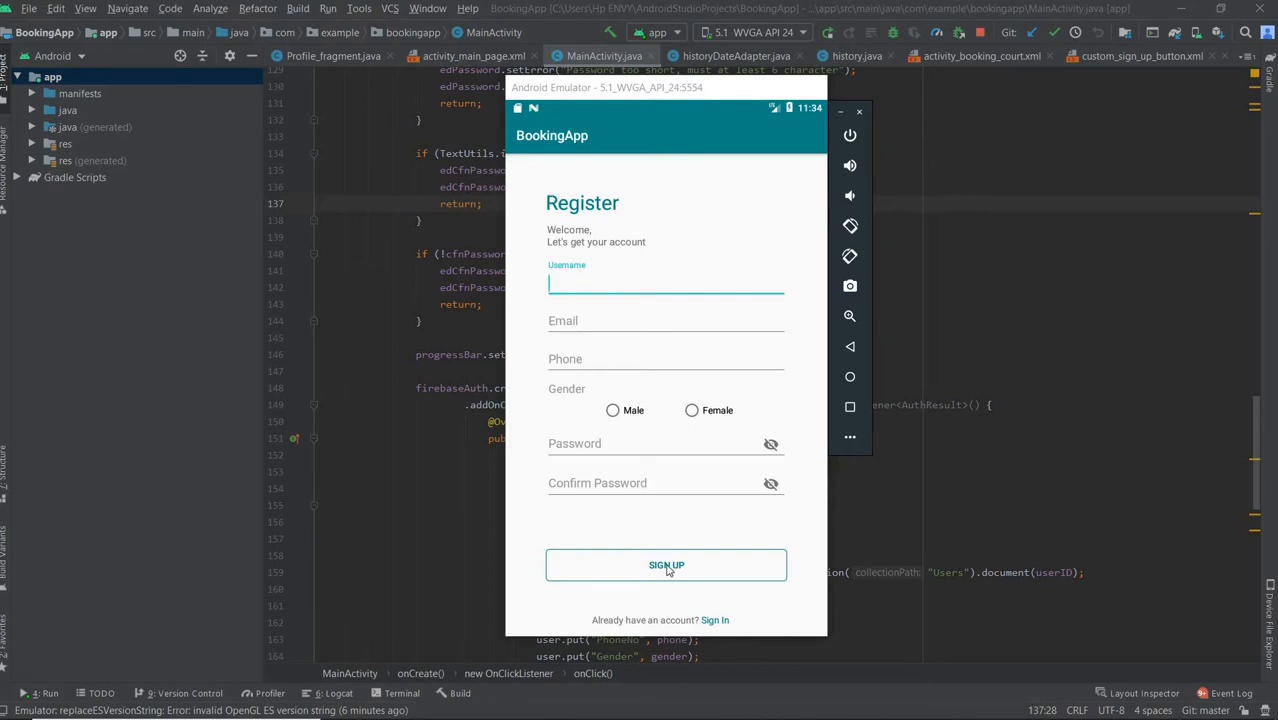
Step: Submit the empty register form to see validation, then enter username 'vanoss' and the email address
left_click(666, 564)
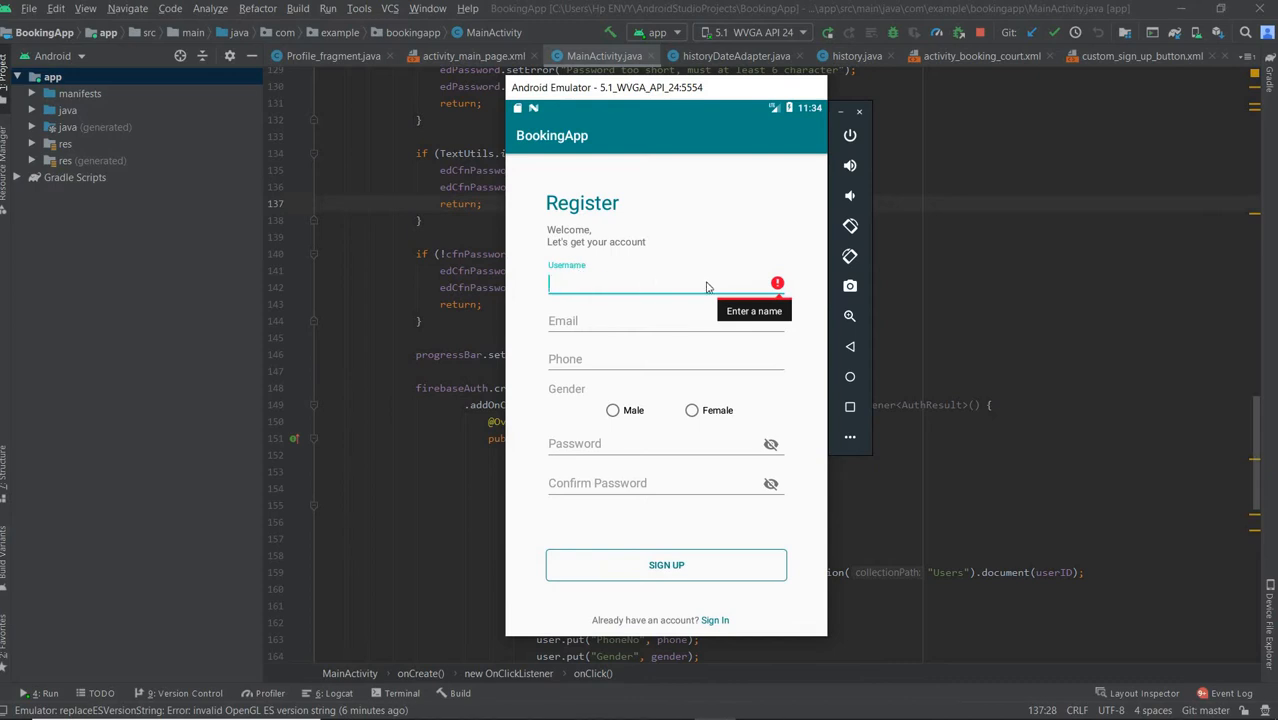
type("v")
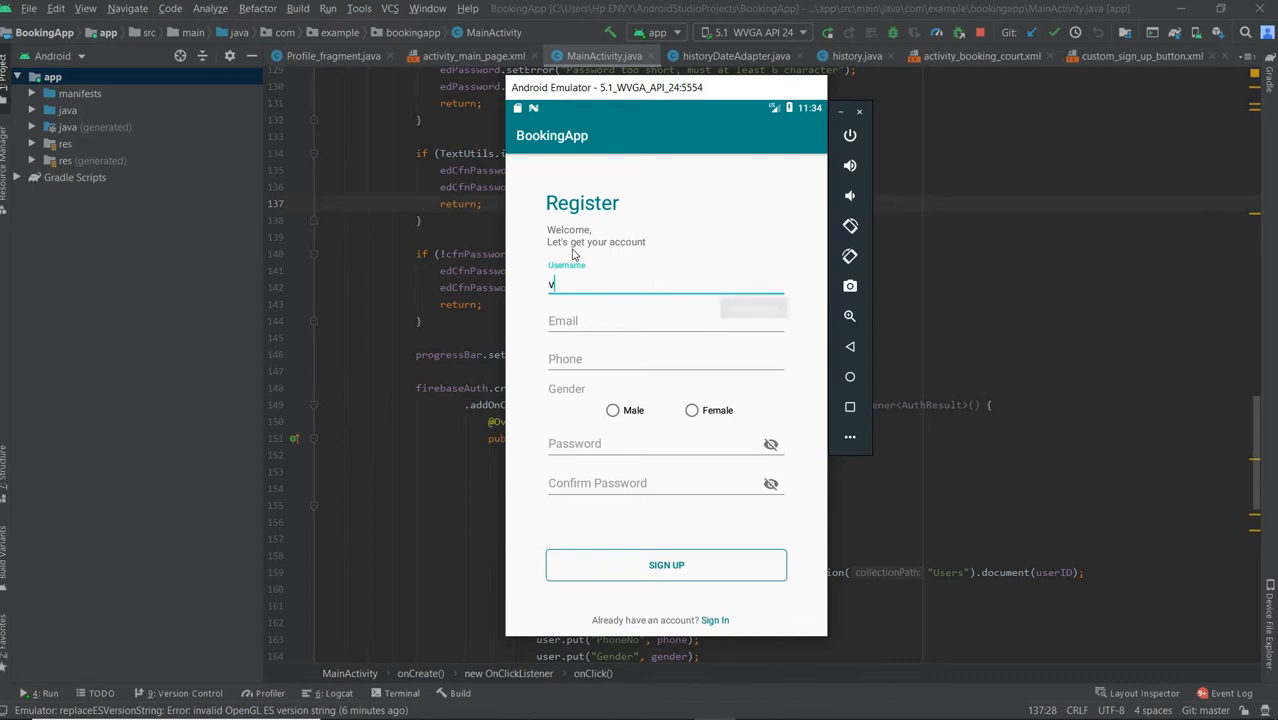
type("anoss")
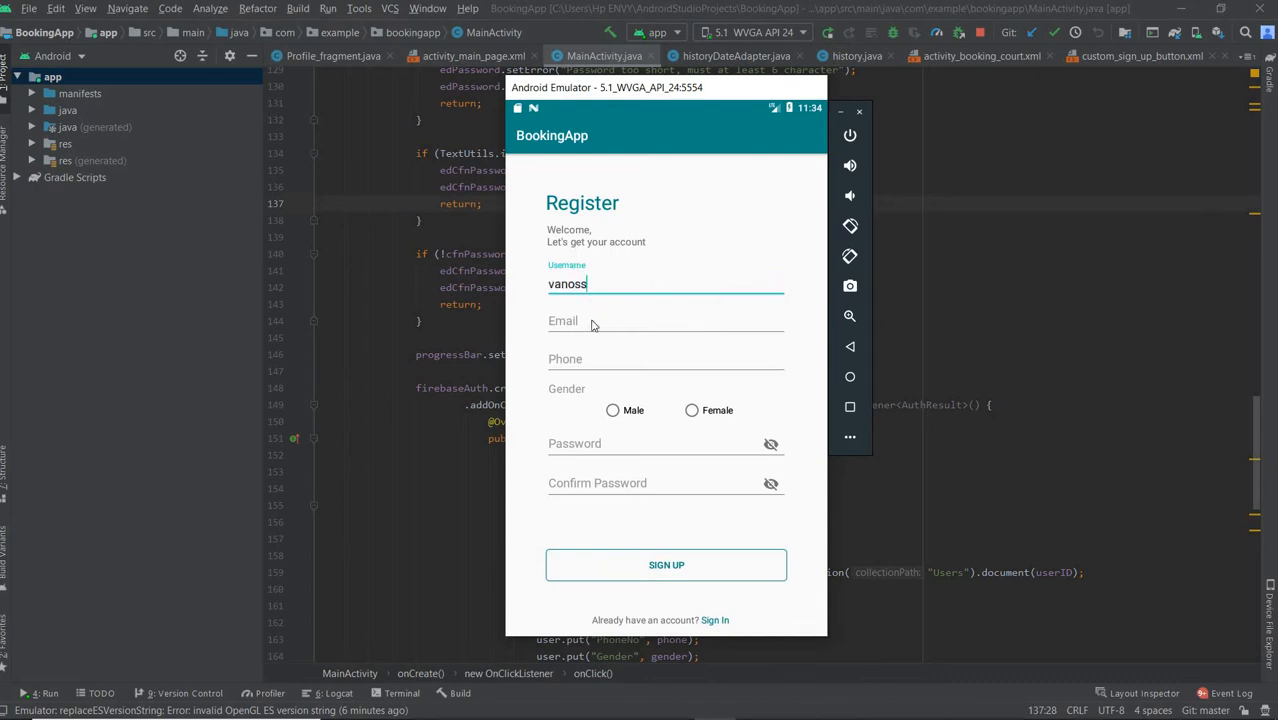
left_click(664, 320)
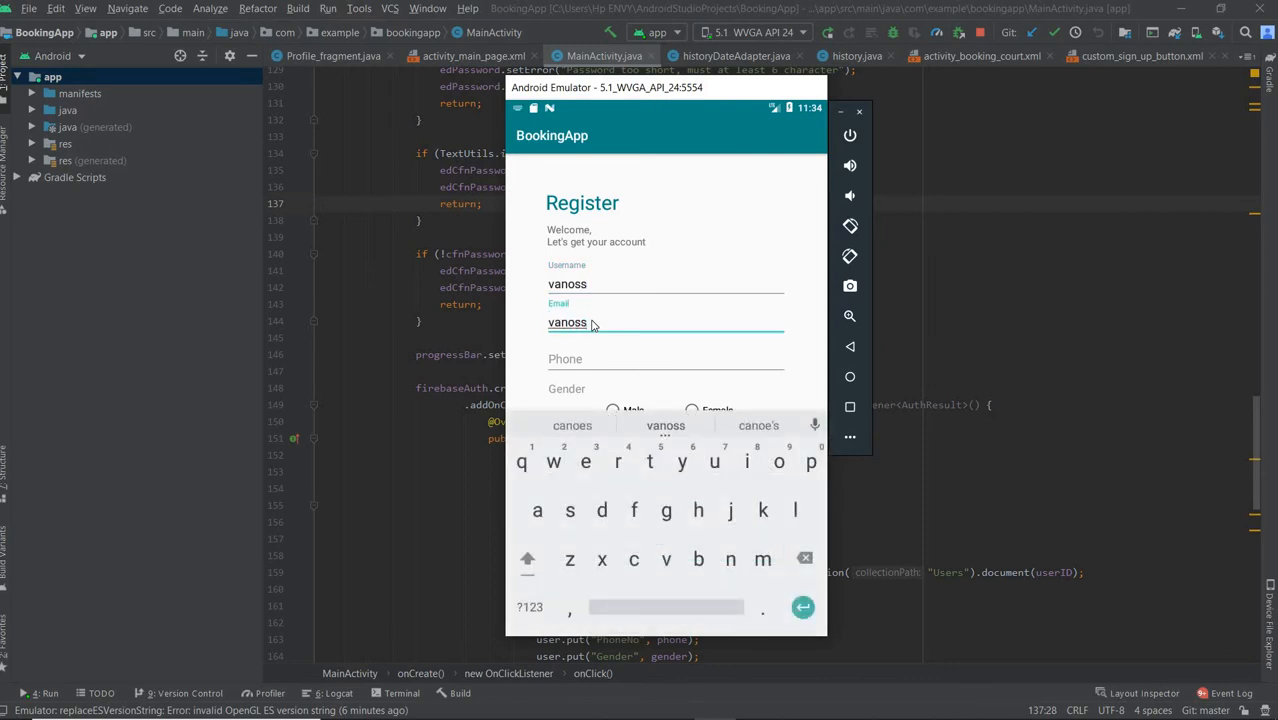
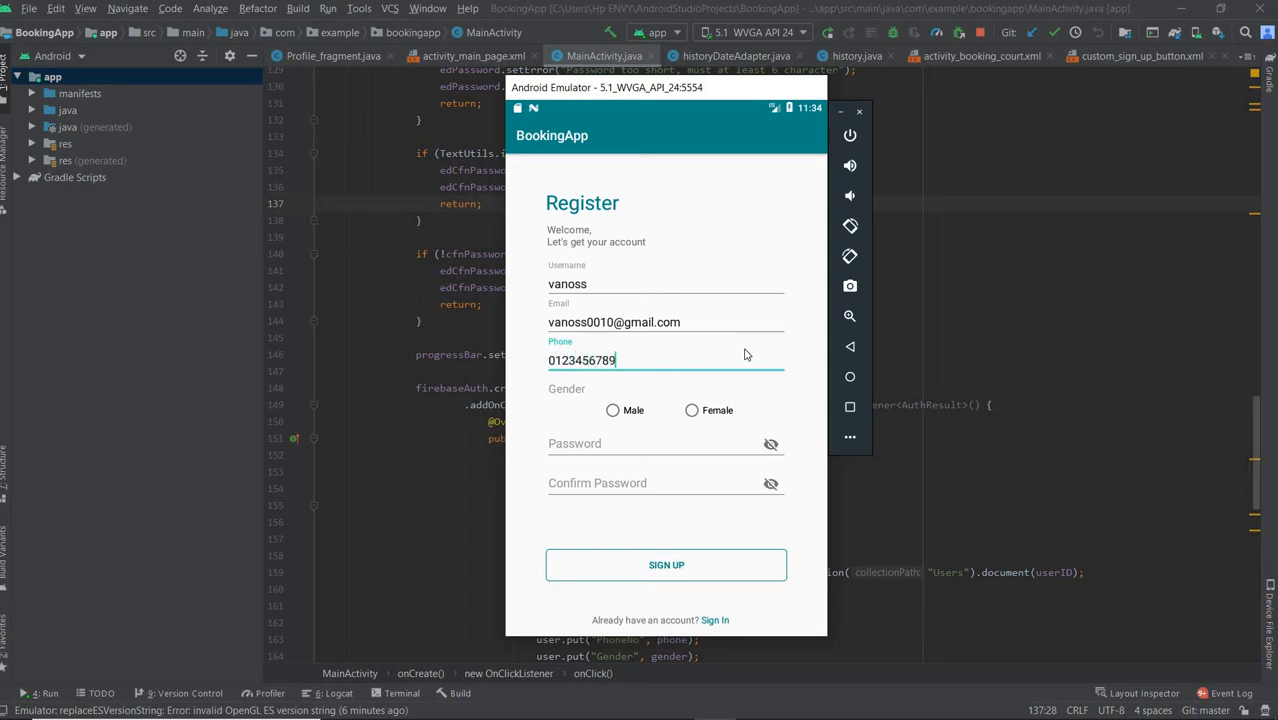
left_click(612, 410)
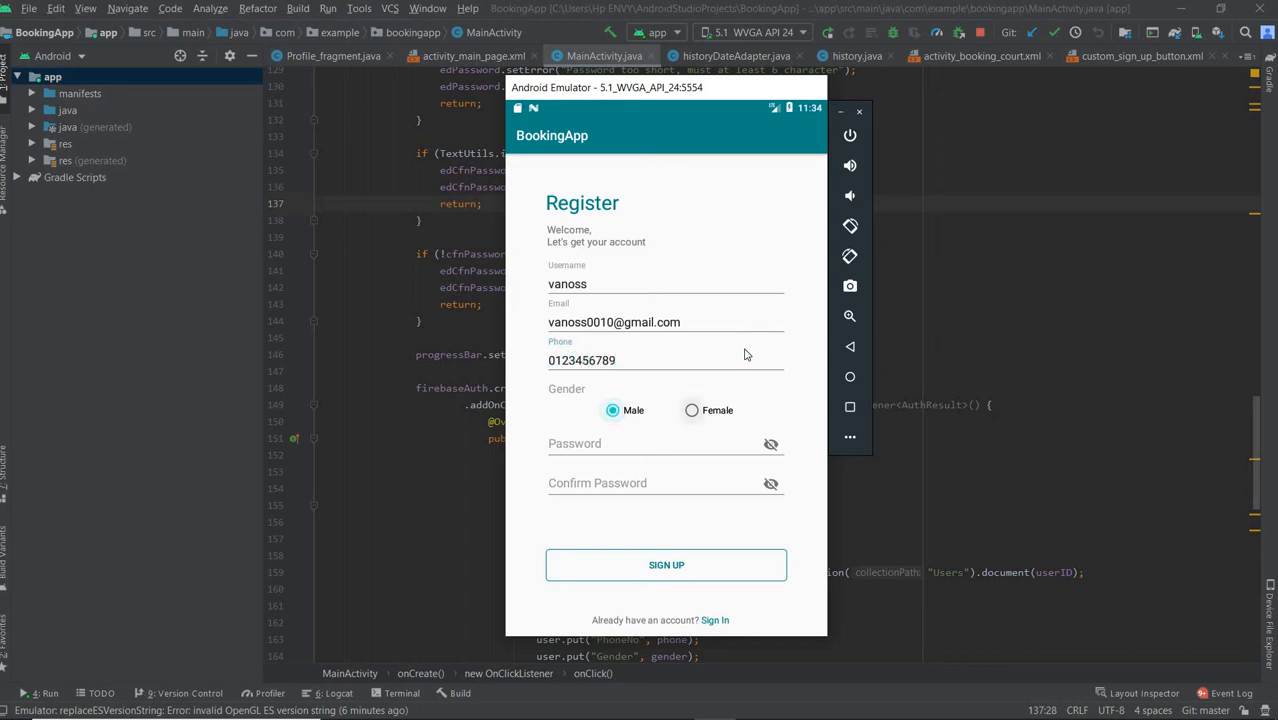
type("4")
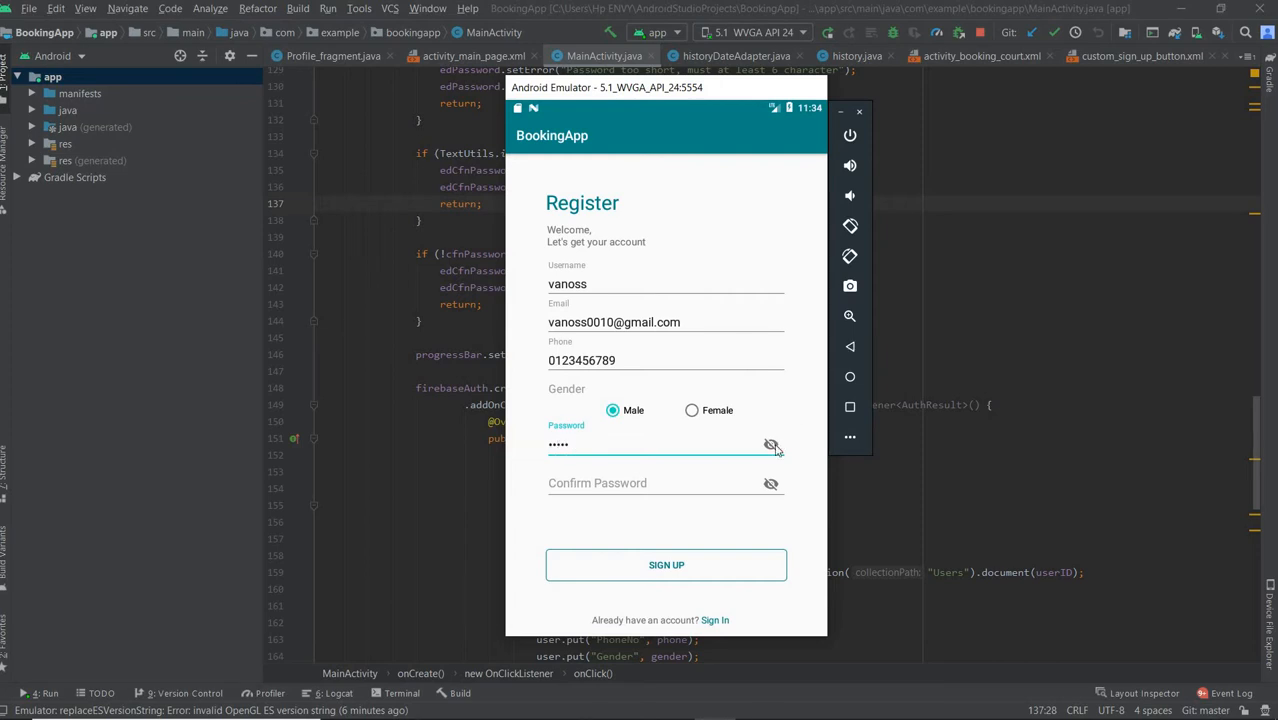
left_click(772, 444)
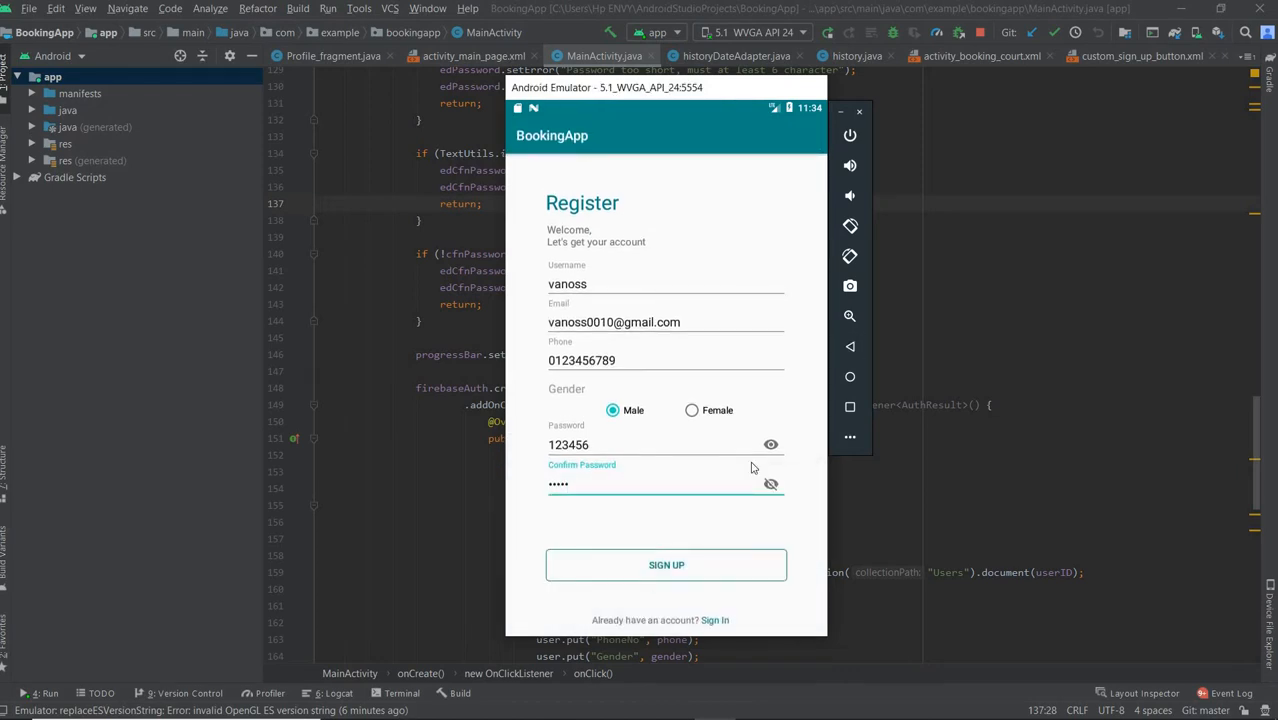
left_click(772, 484)
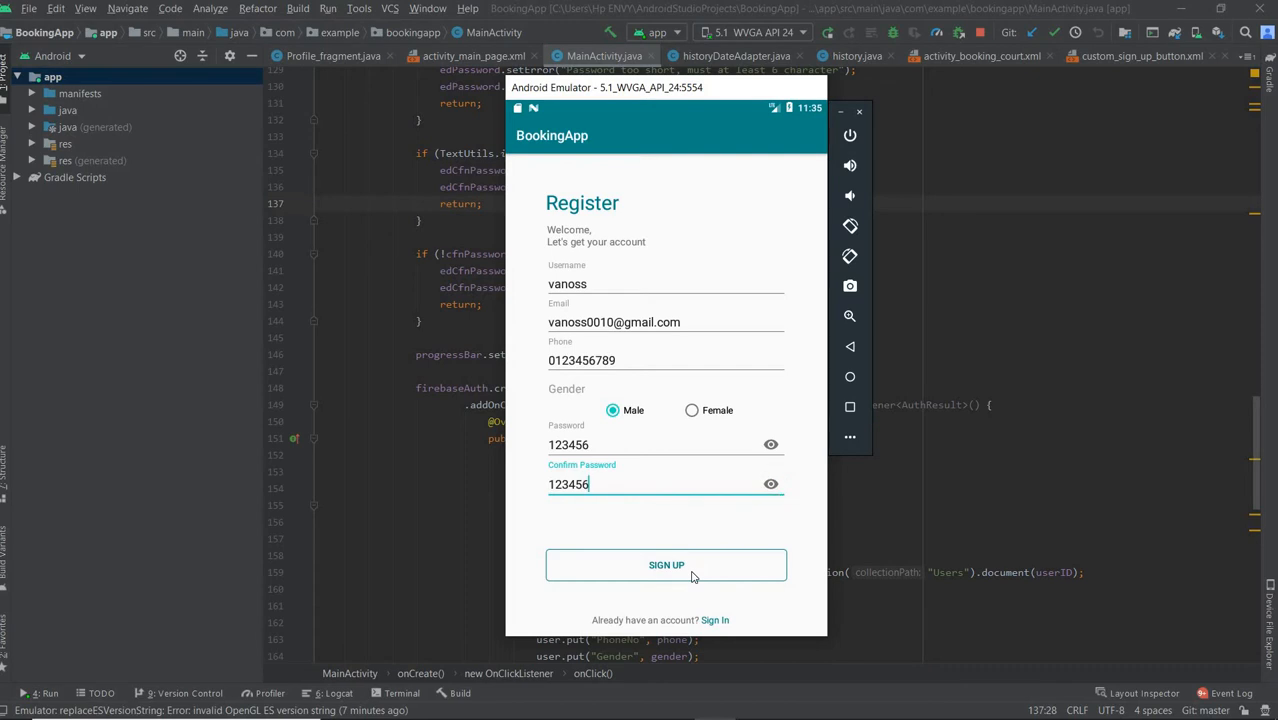
Step: Submit the registration, then log in with the new gmail.com email and password to reach Whh Badminton Court
left_click(666, 564)
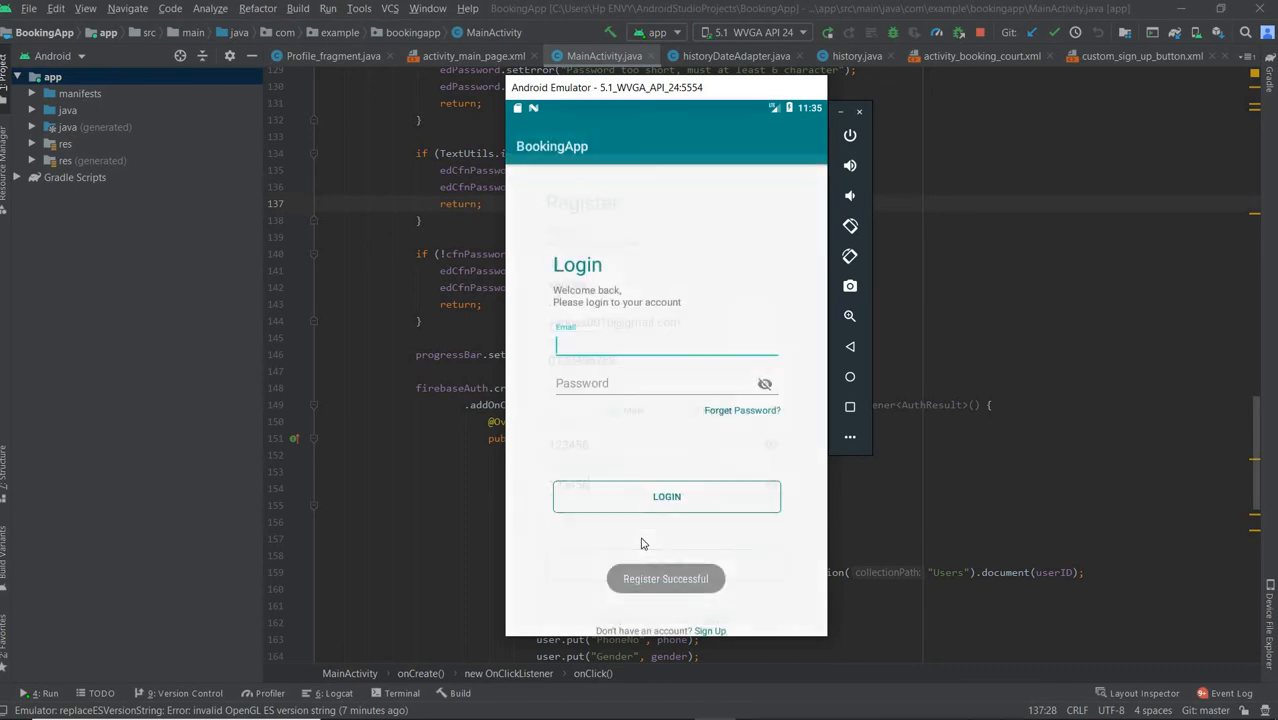
left_click(666, 338)
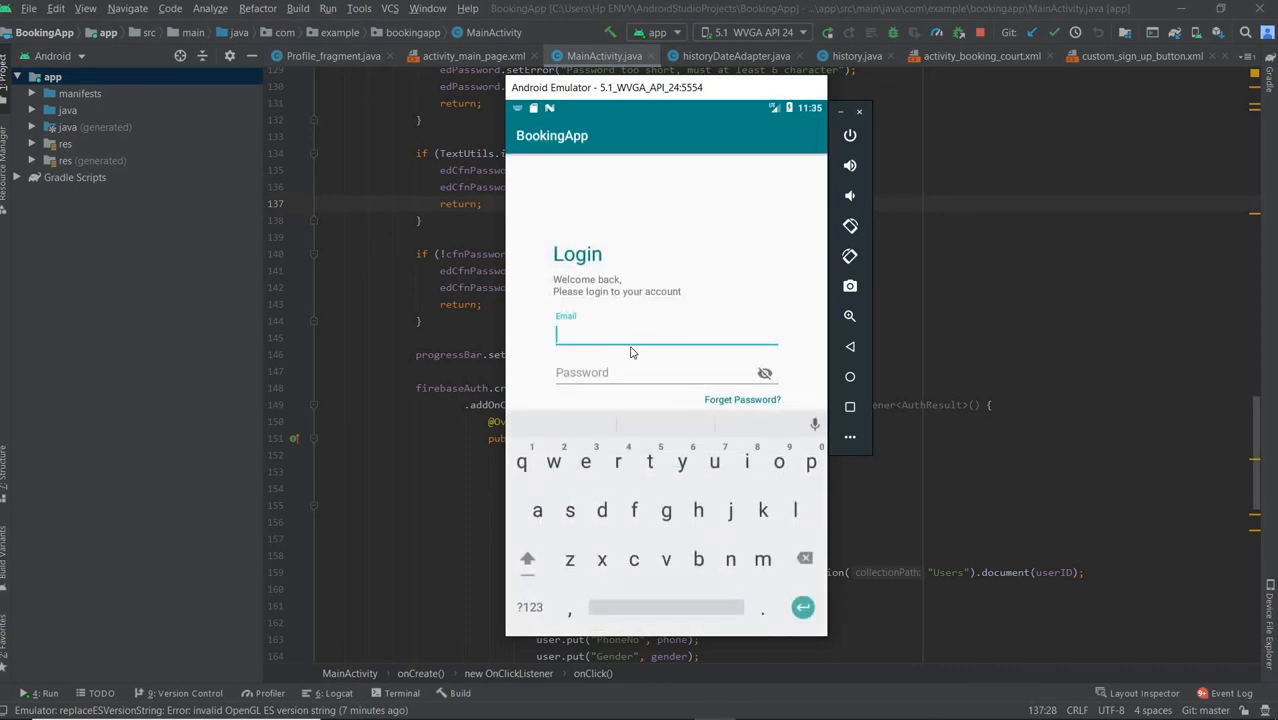
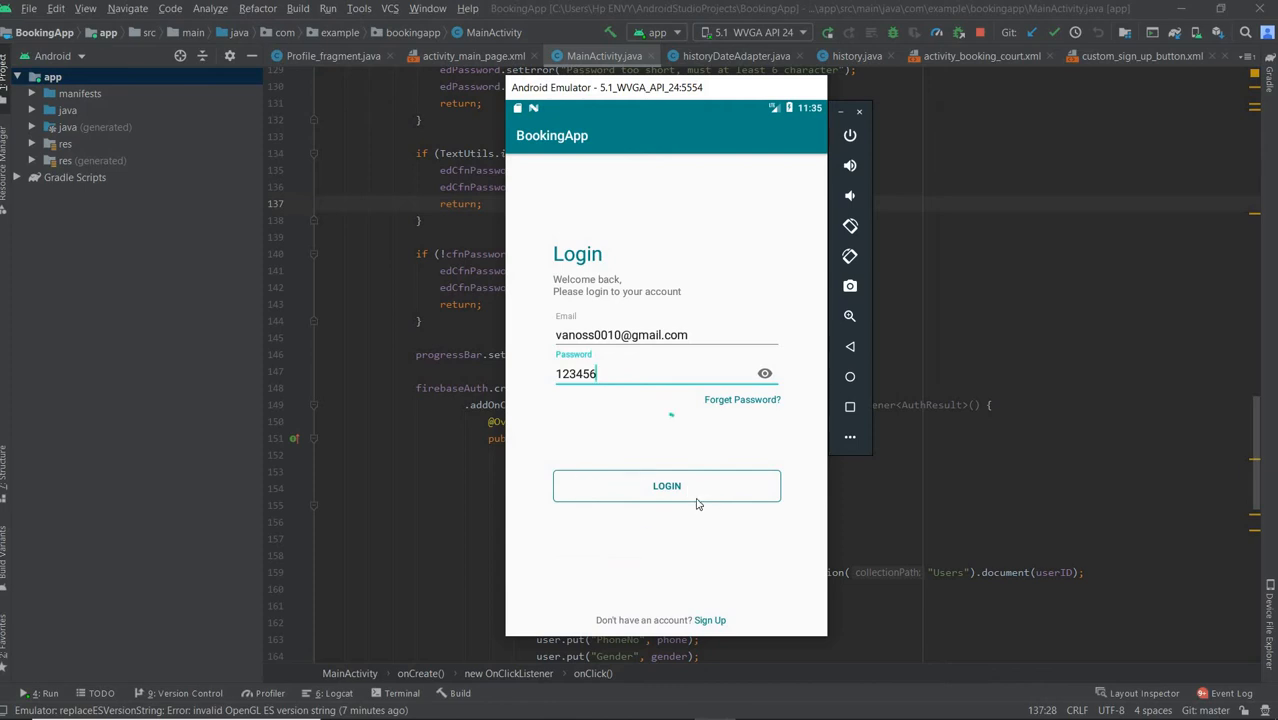
left_click(668, 486)
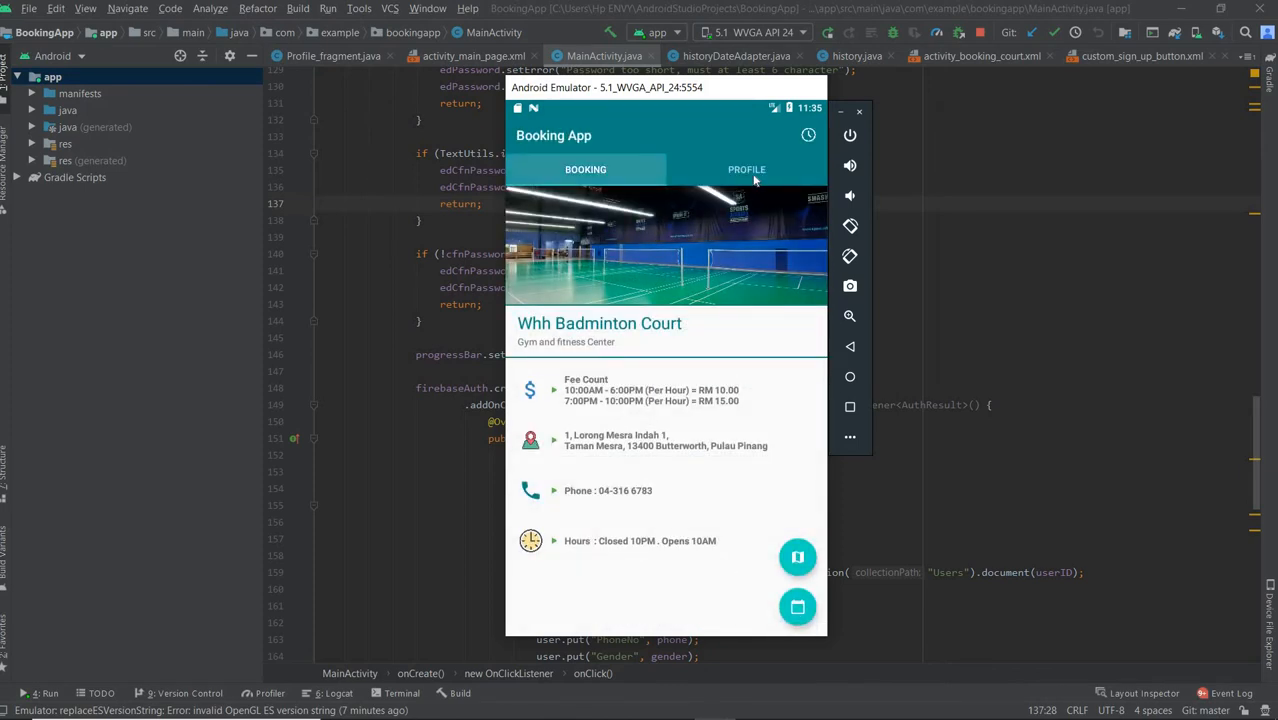
Step: Log out and request a password reset link via Forget Password for the account's gmail.com address
left_click(746, 168)
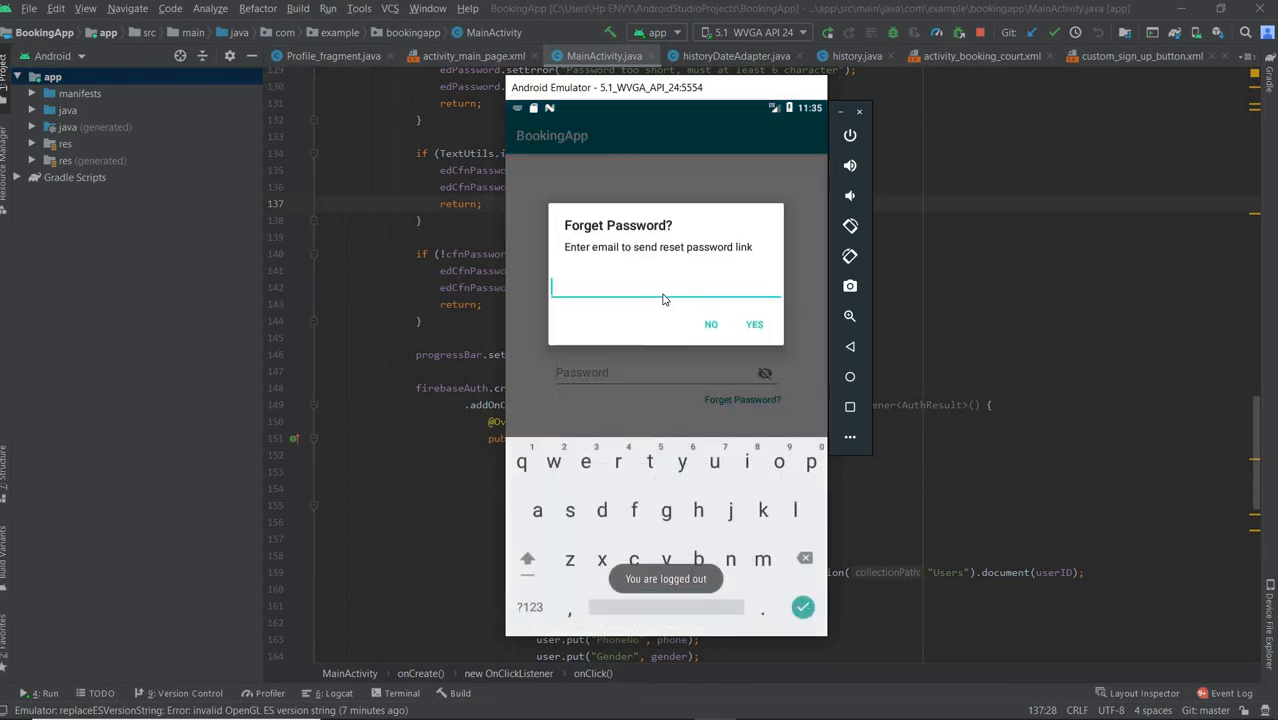
type("vand")
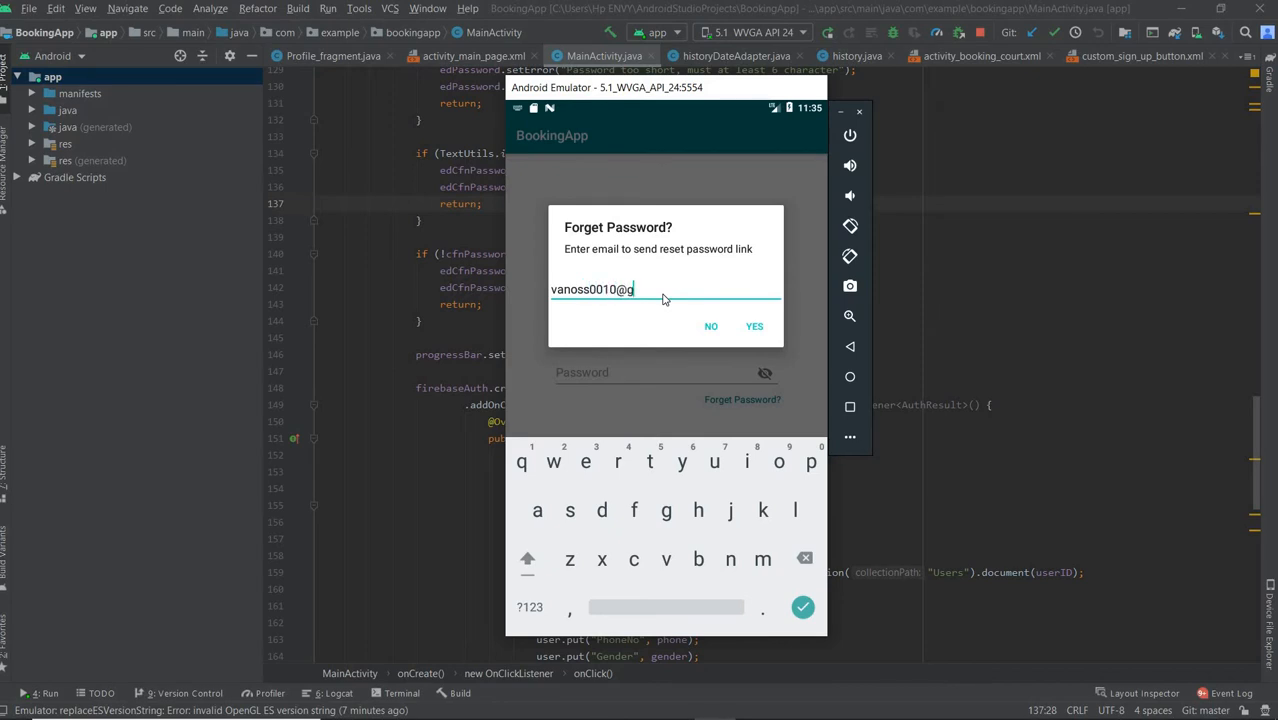
type("mail.com")
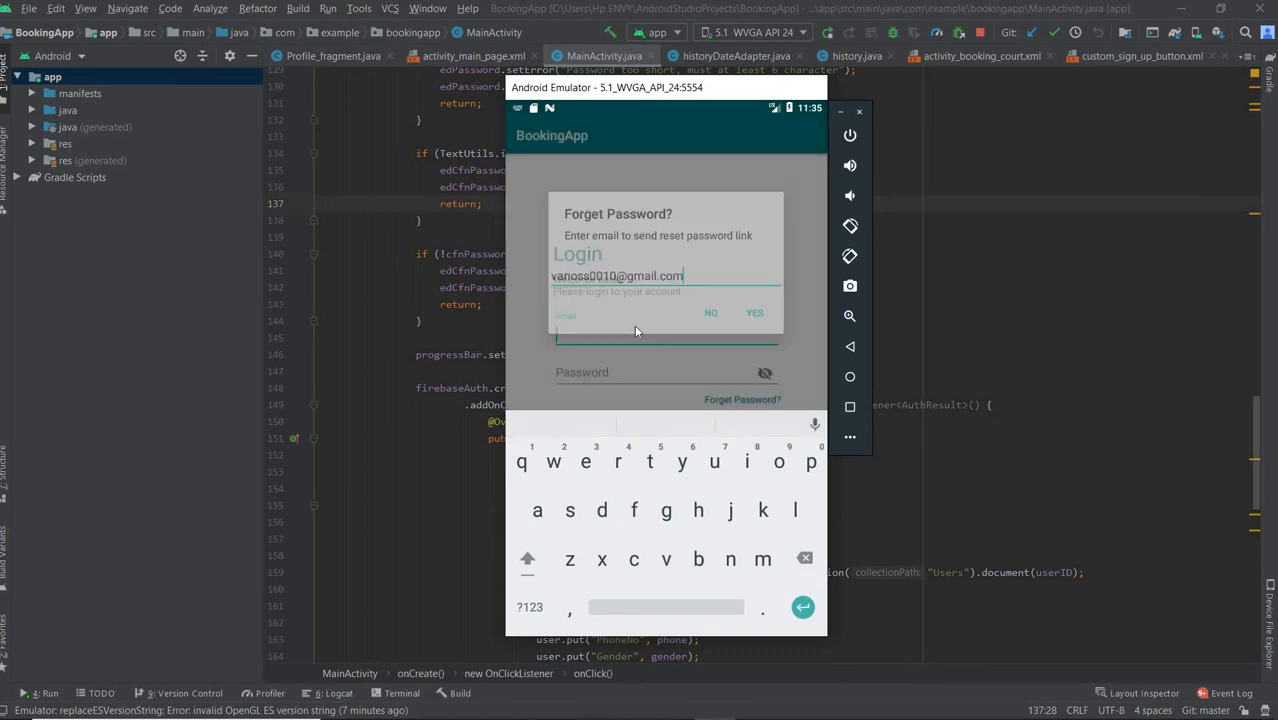
left_click(754, 312)
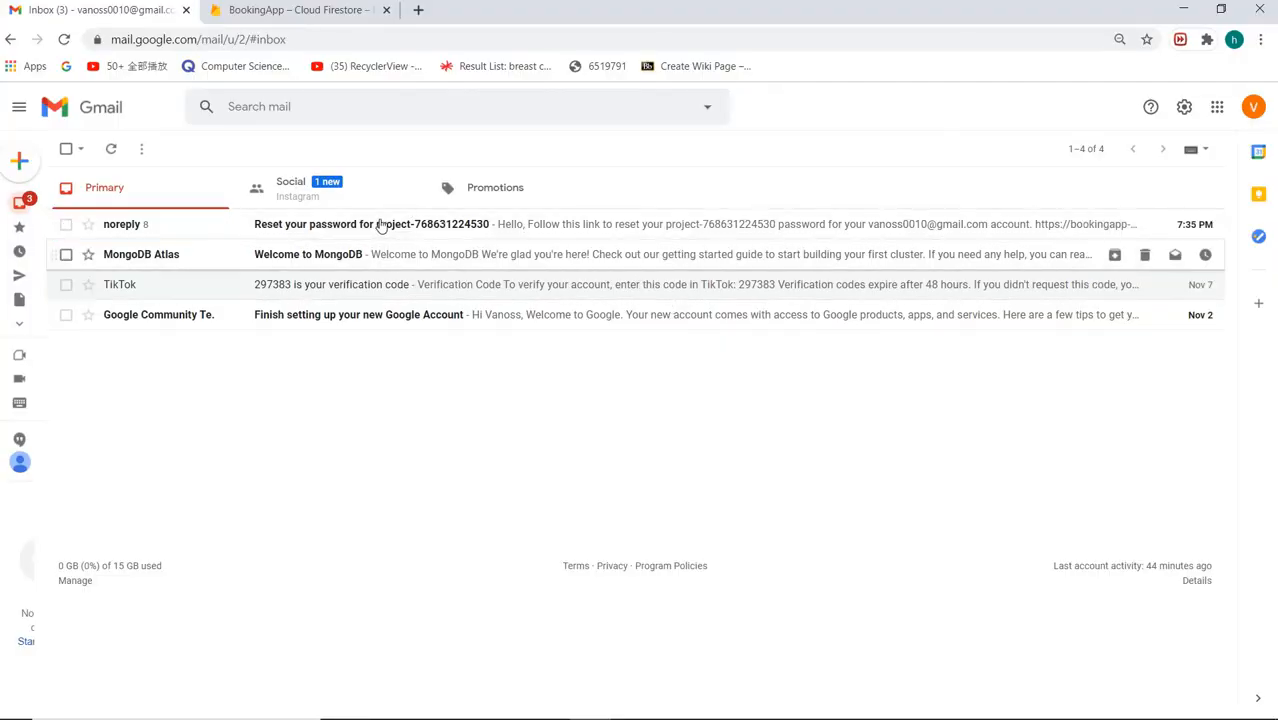
left_click(370, 224)
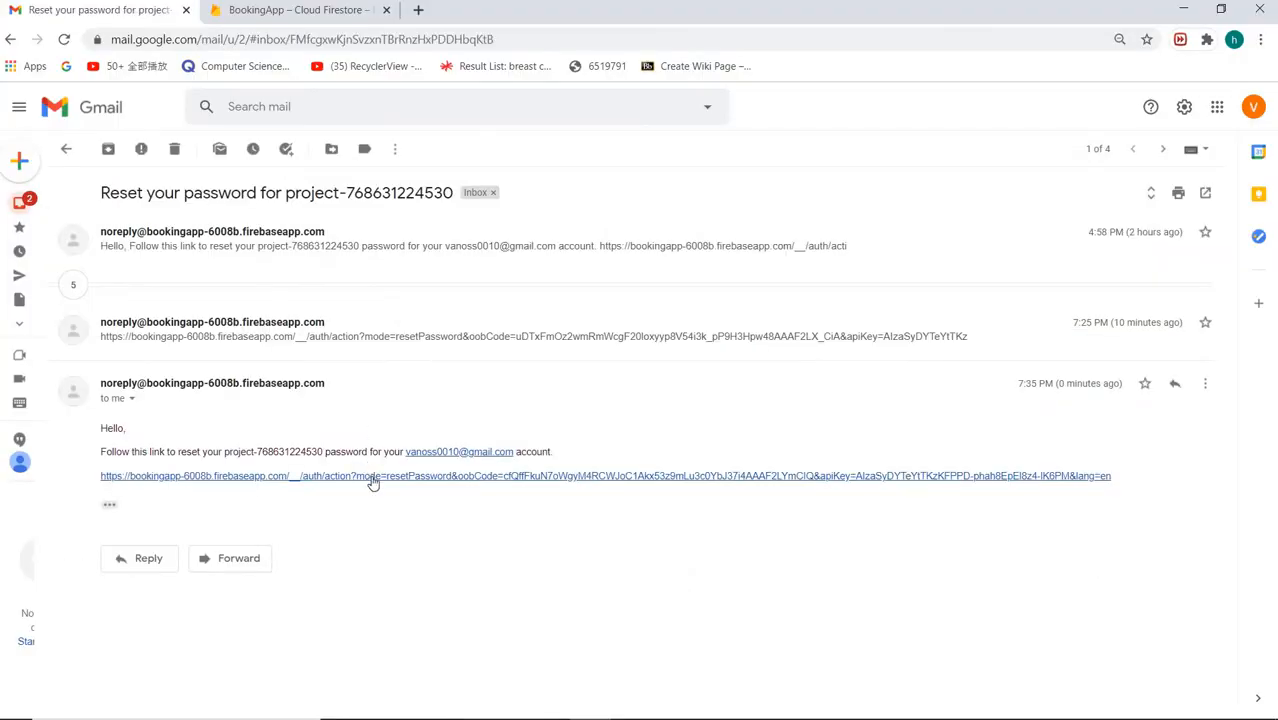
left_click(372, 476)
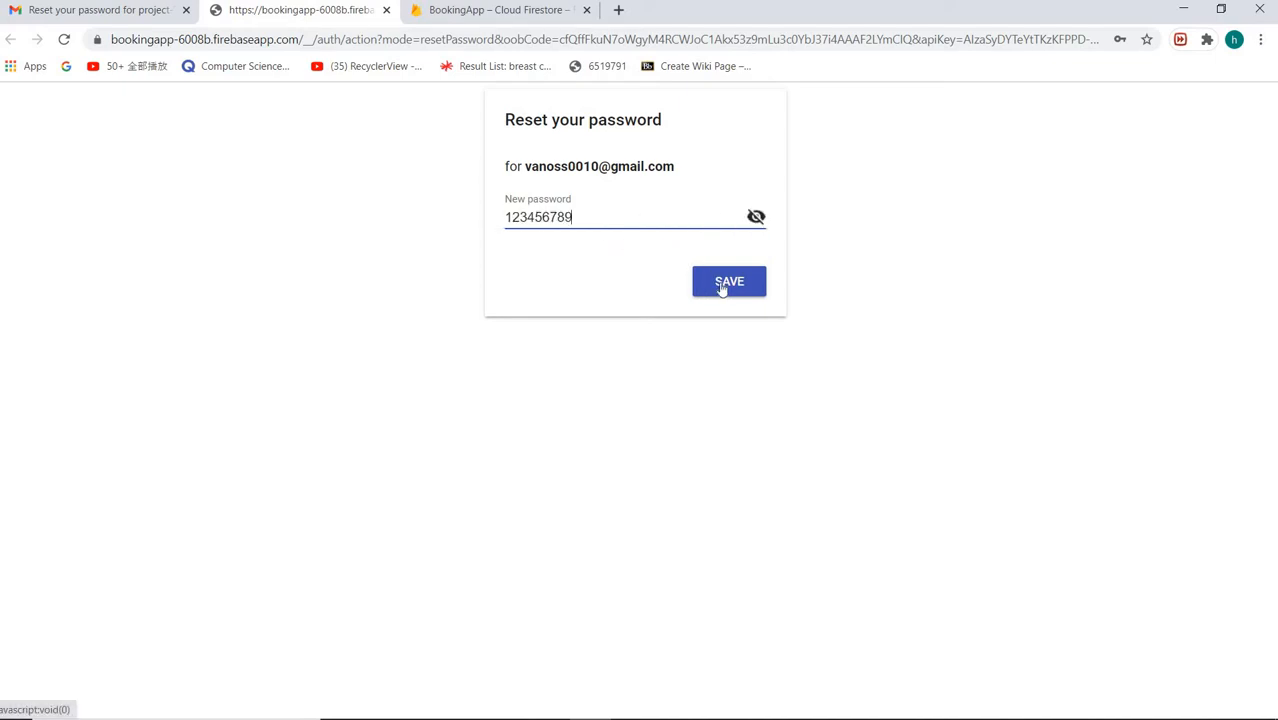
left_click(728, 280)
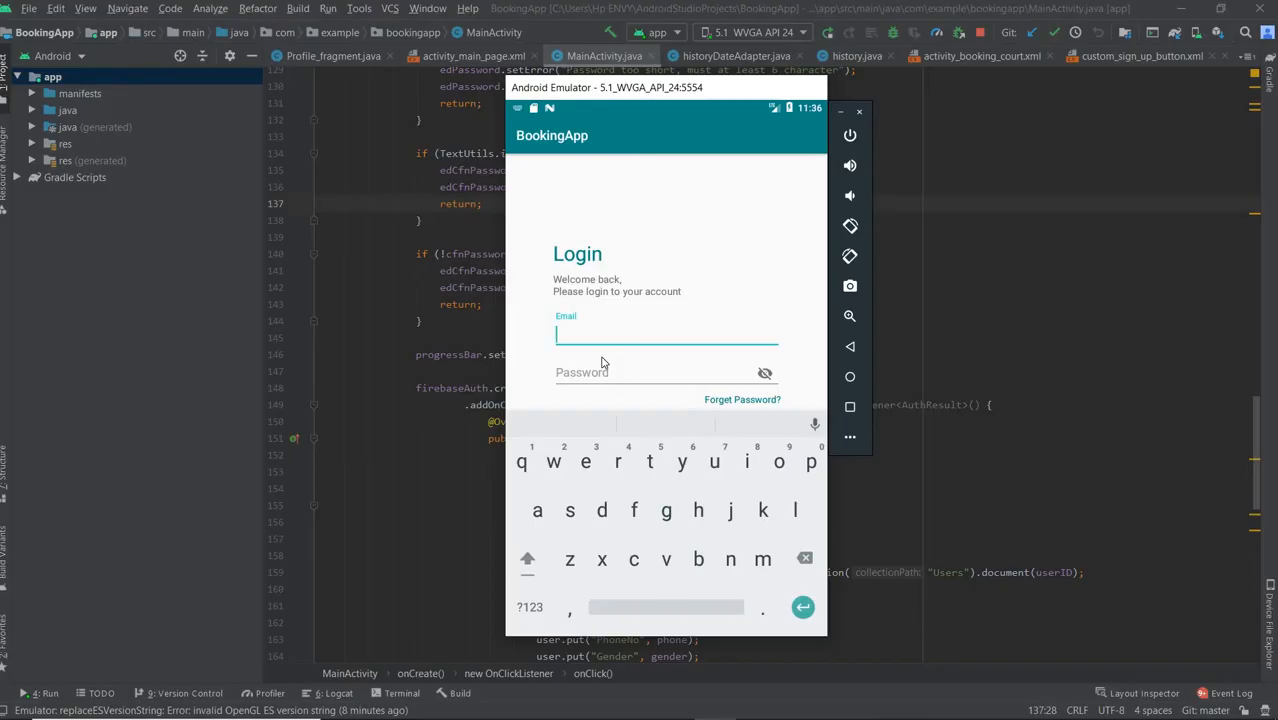
type("vand")
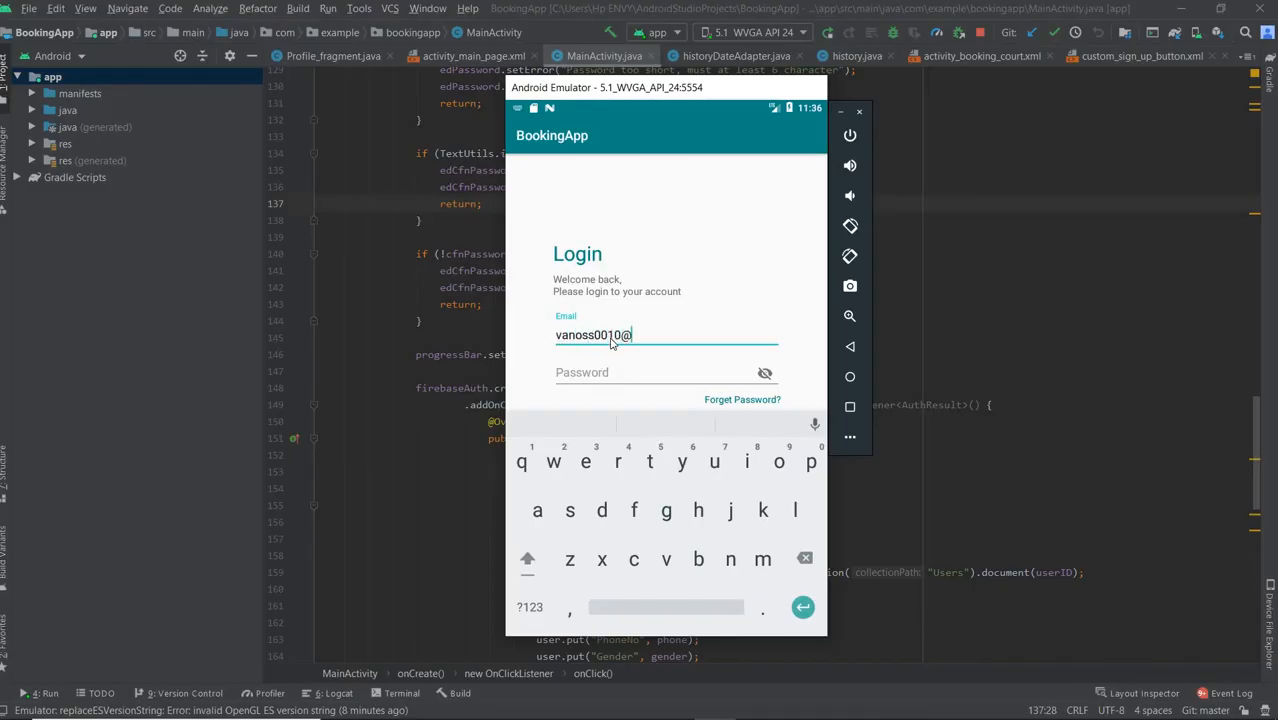
type("gmail.com")
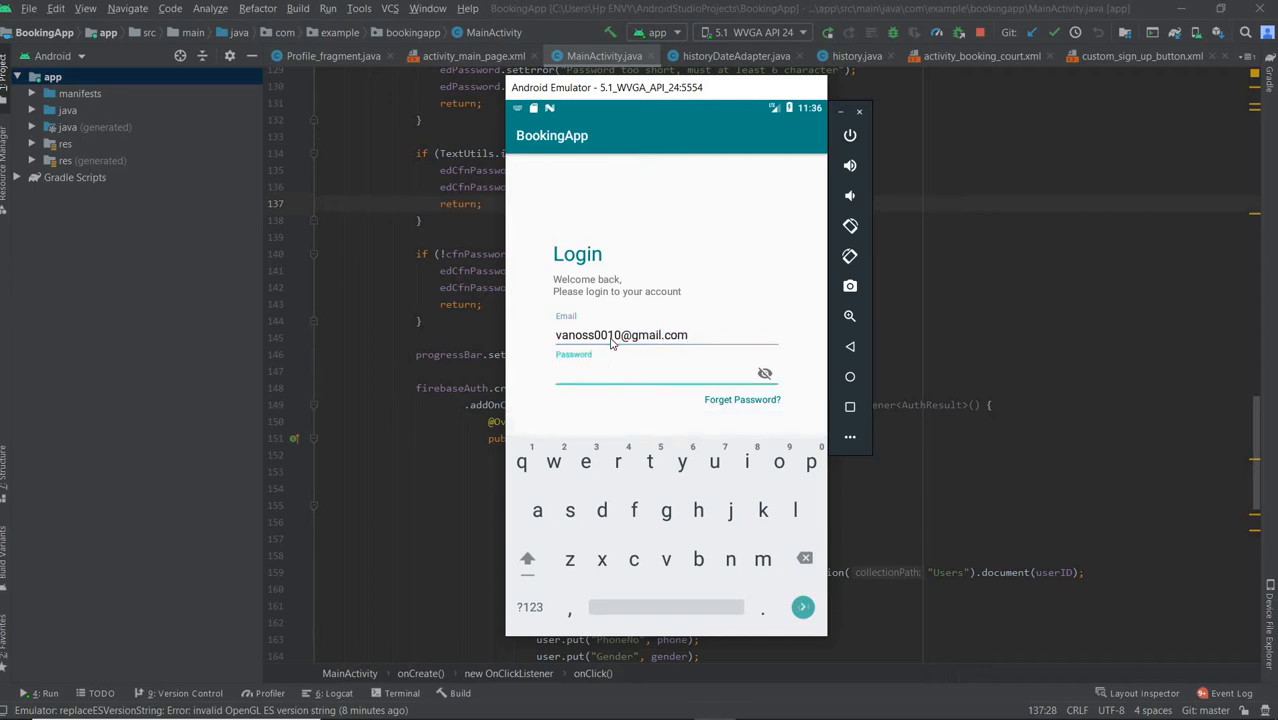
type("6")
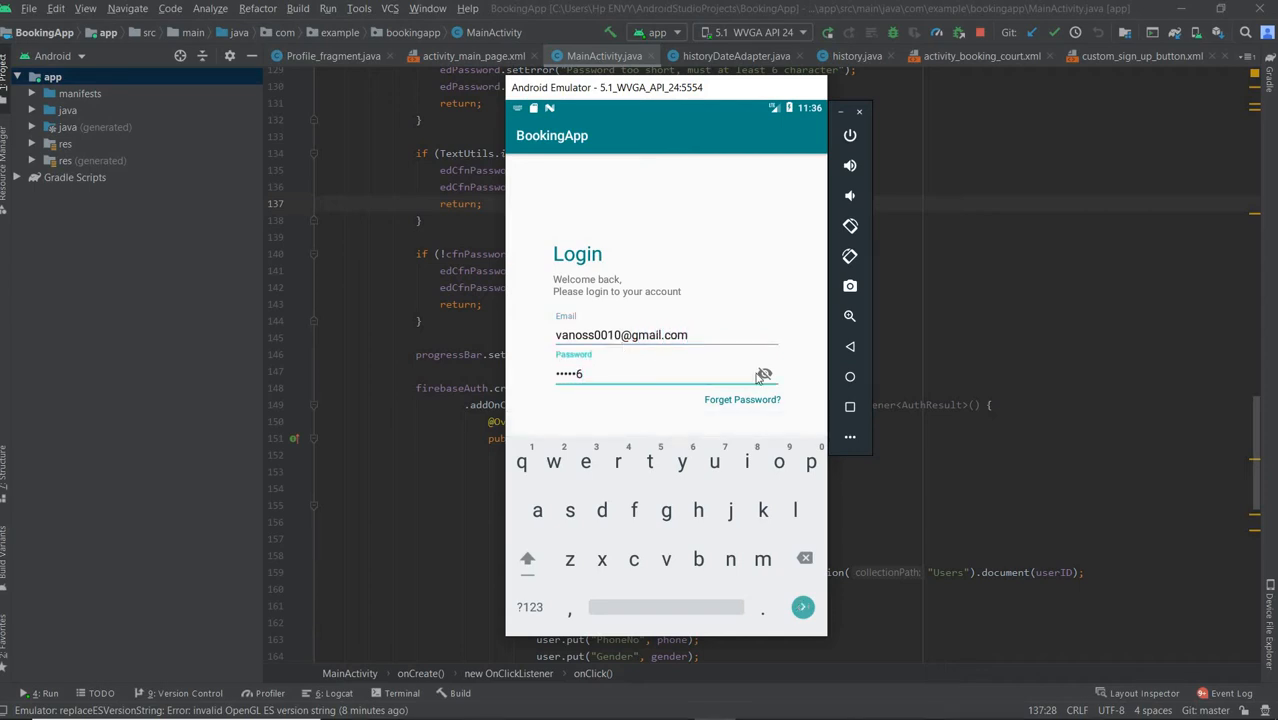
left_click(764, 374)
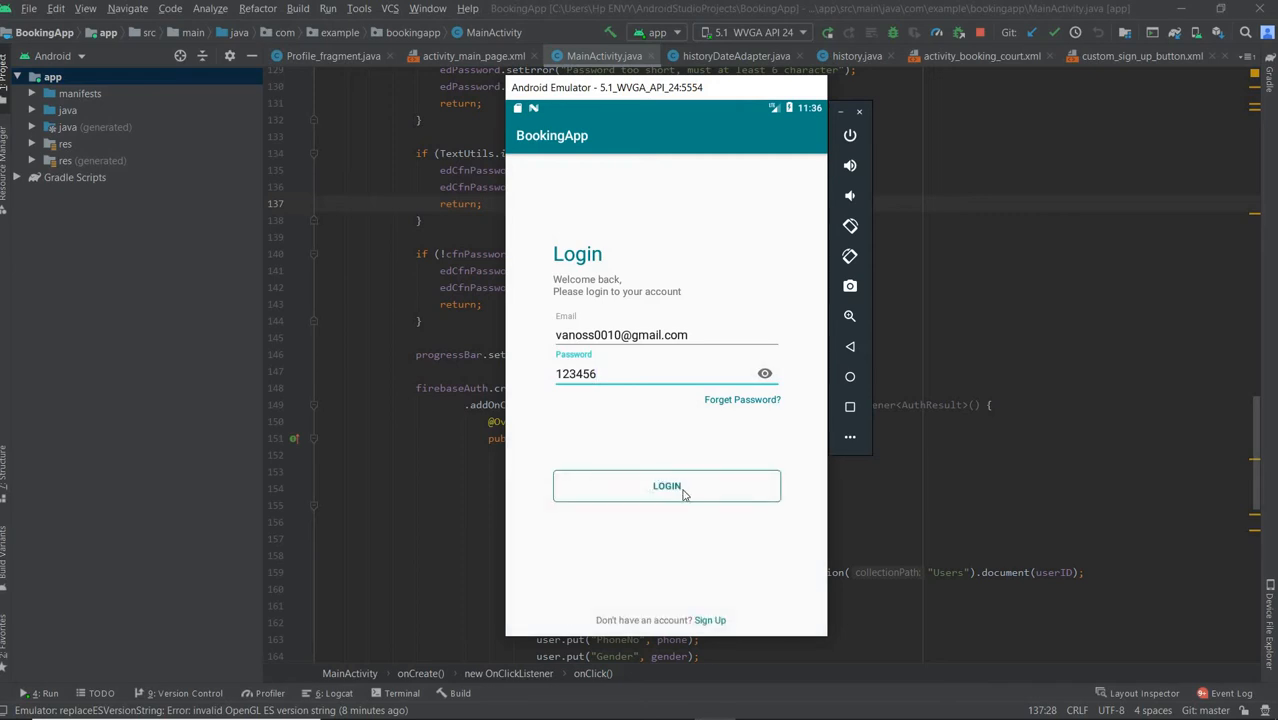
left_click(668, 486)
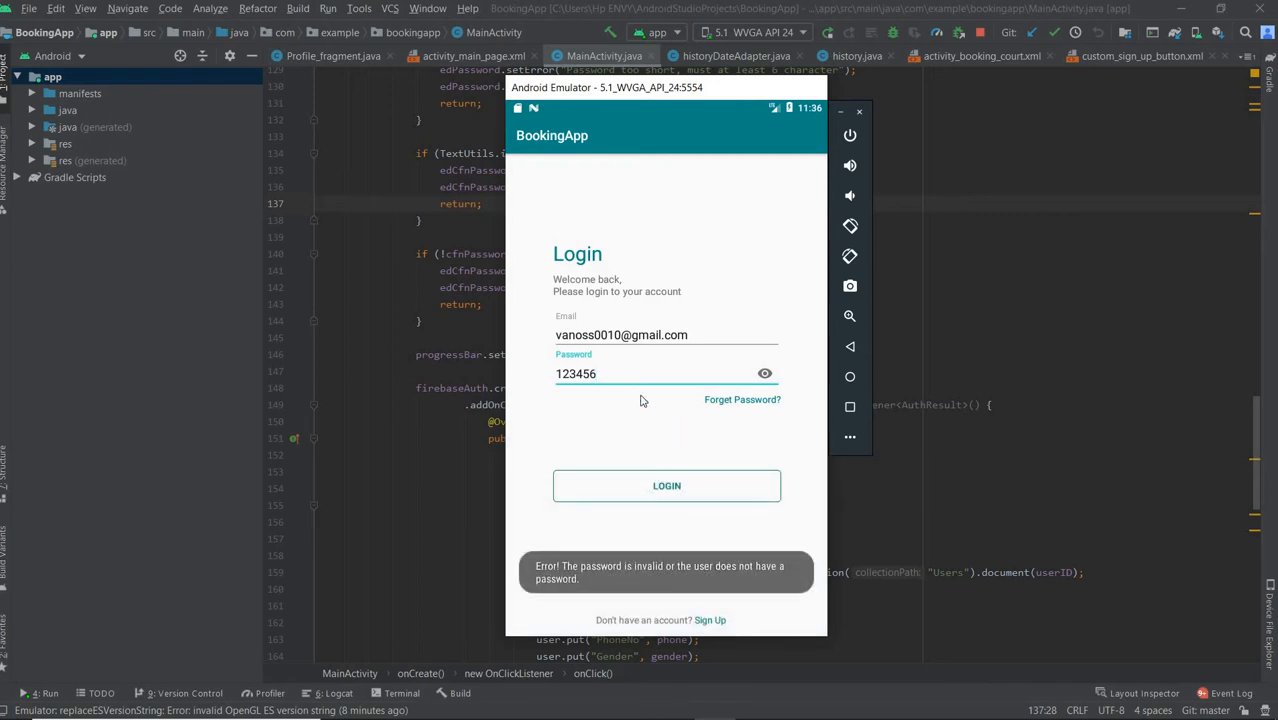
type("789")
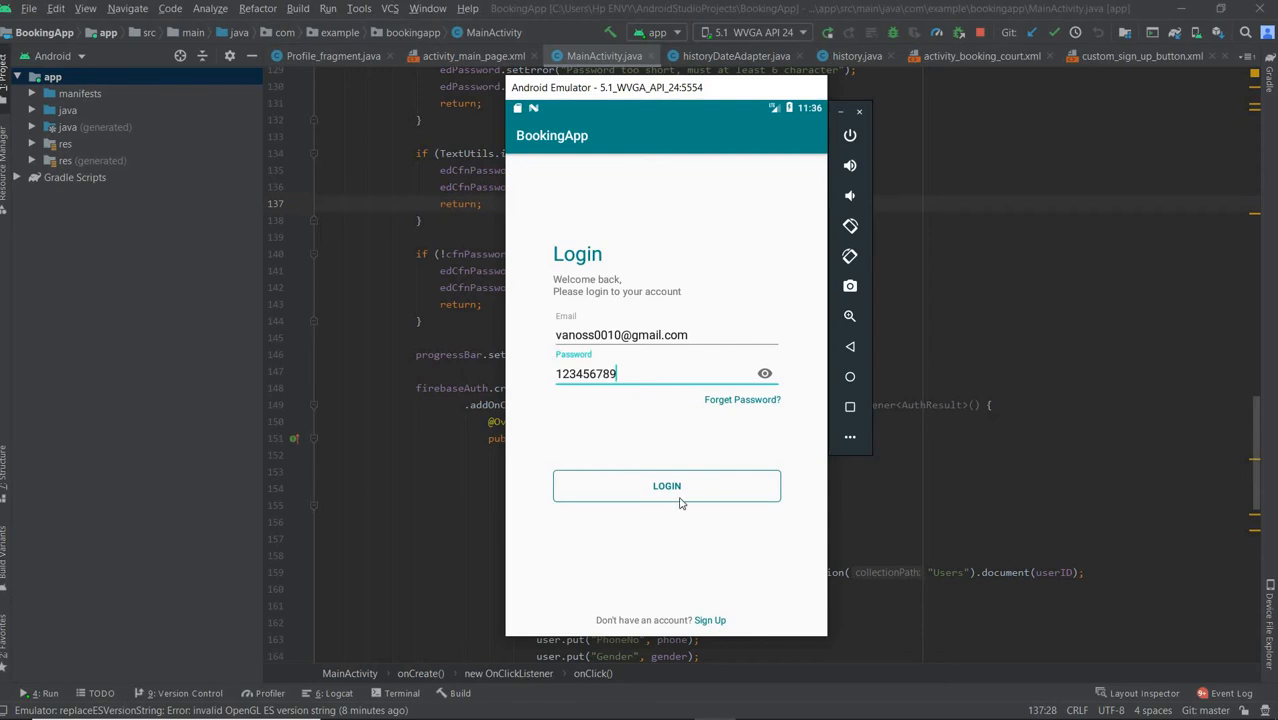
left_click(668, 486)
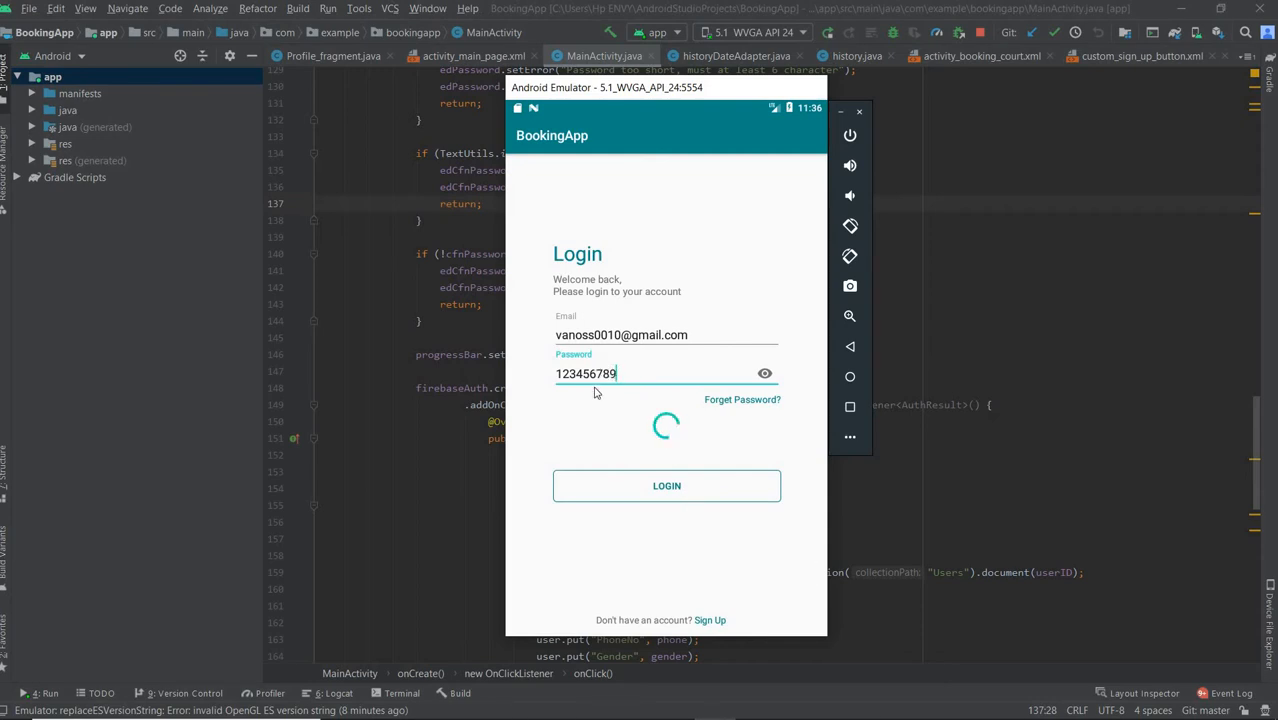
left_click(668, 486)
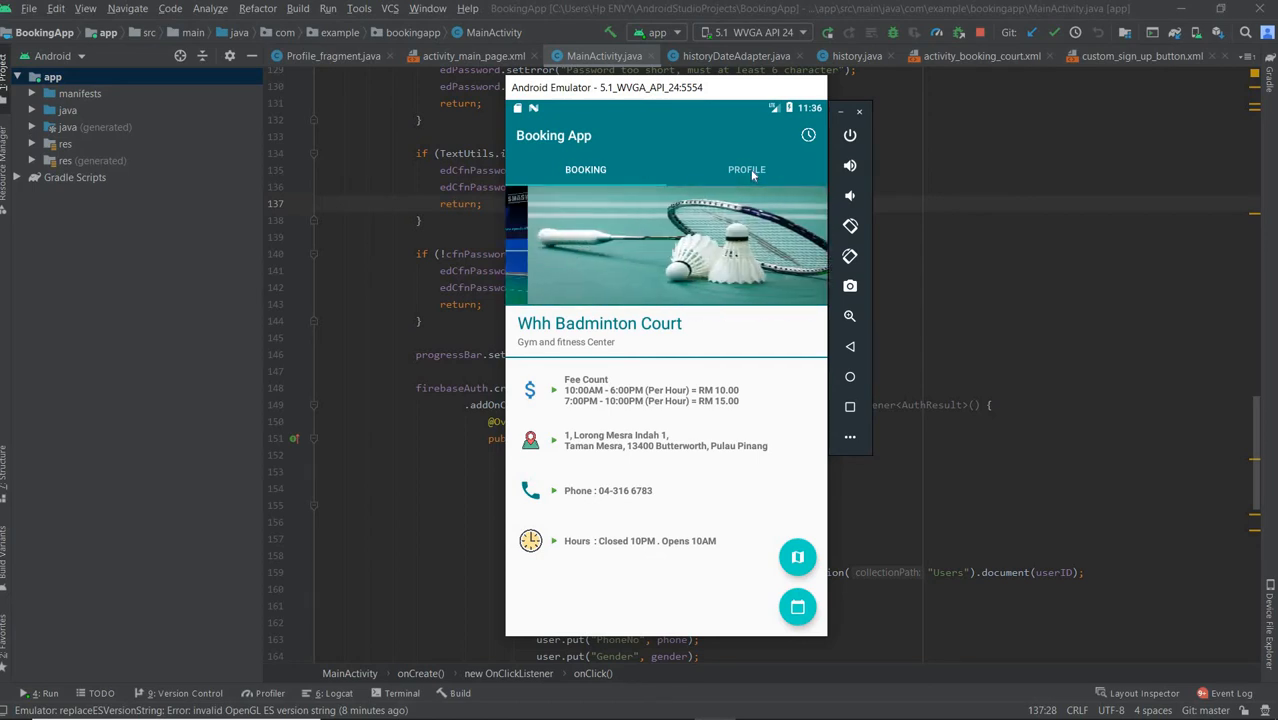
left_click(746, 168)
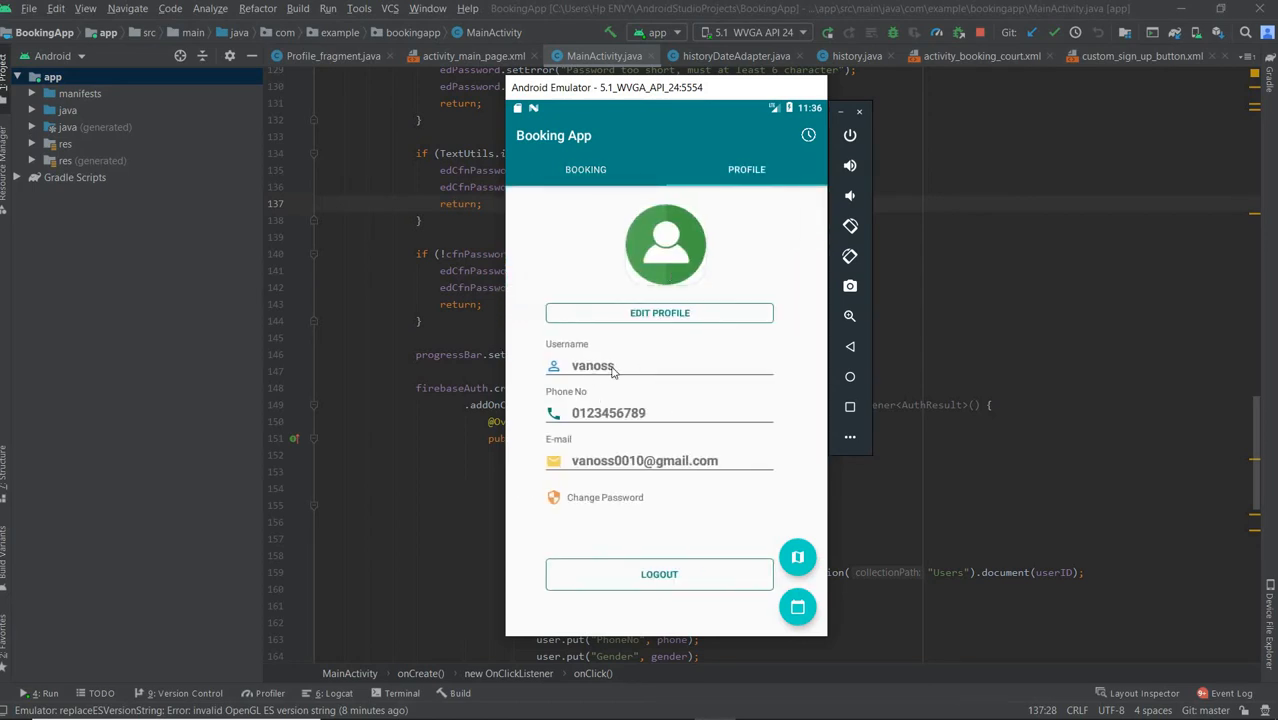
mouse_move(668, 376)
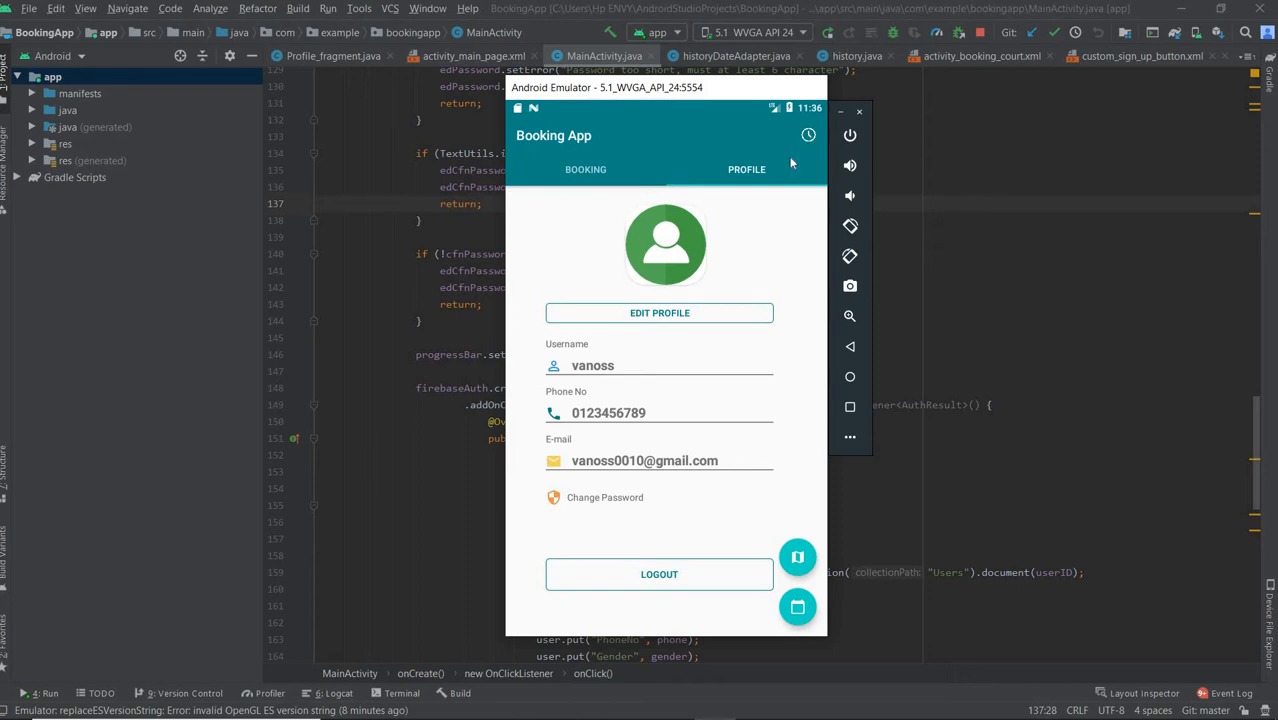
left_click(808, 136)
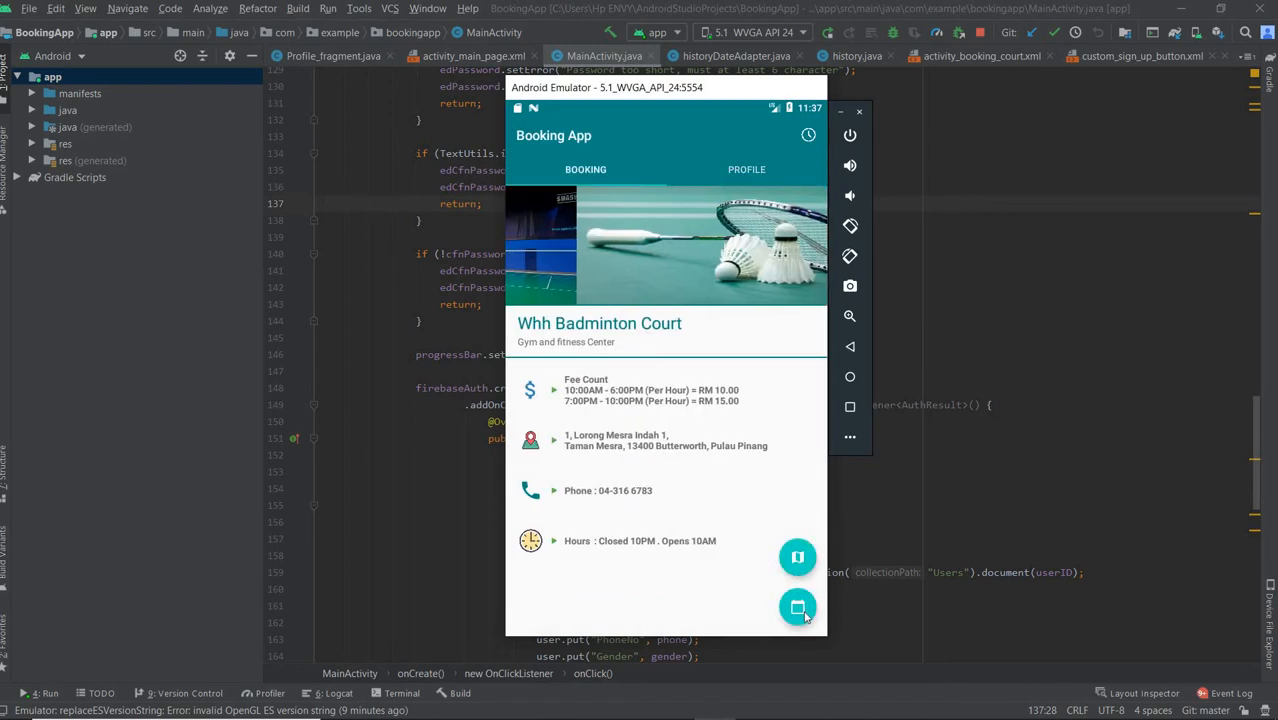
Step: Choose 4/11/2020, Badminton Hall 1, and select the 10AM–11AM plus another morning slot
left_click(796, 608)
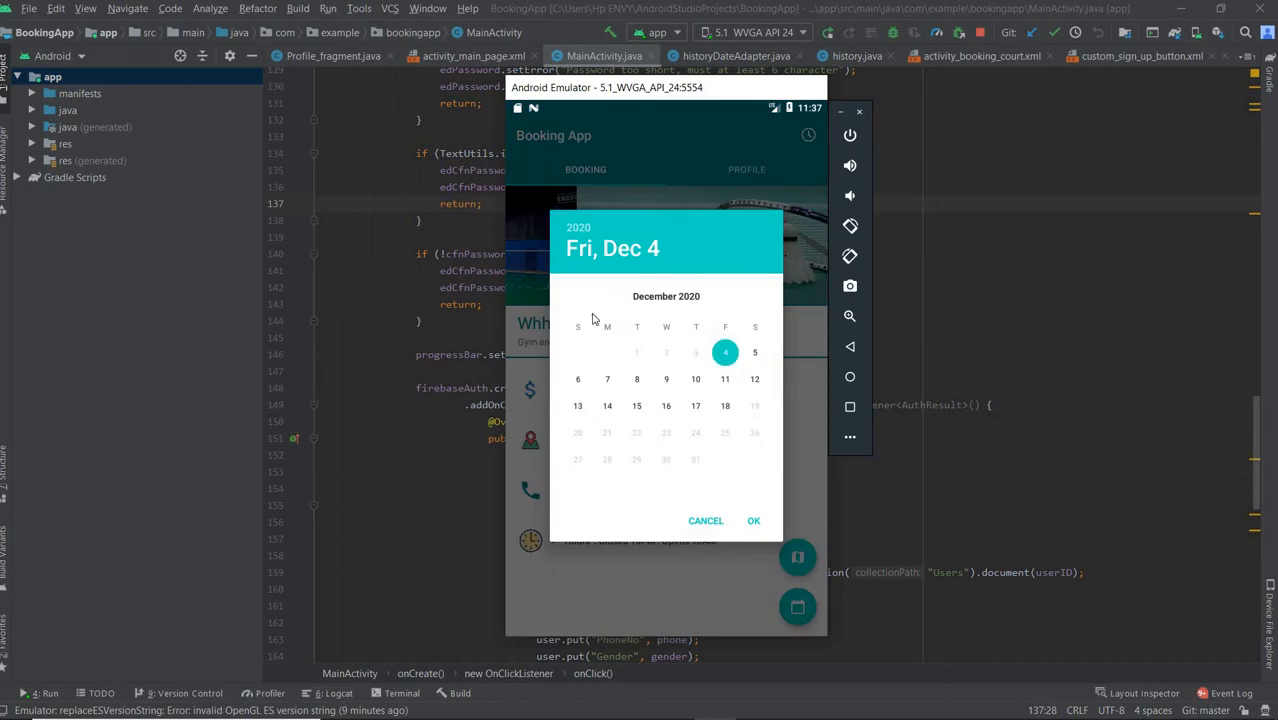
mouse_move(584, 386)
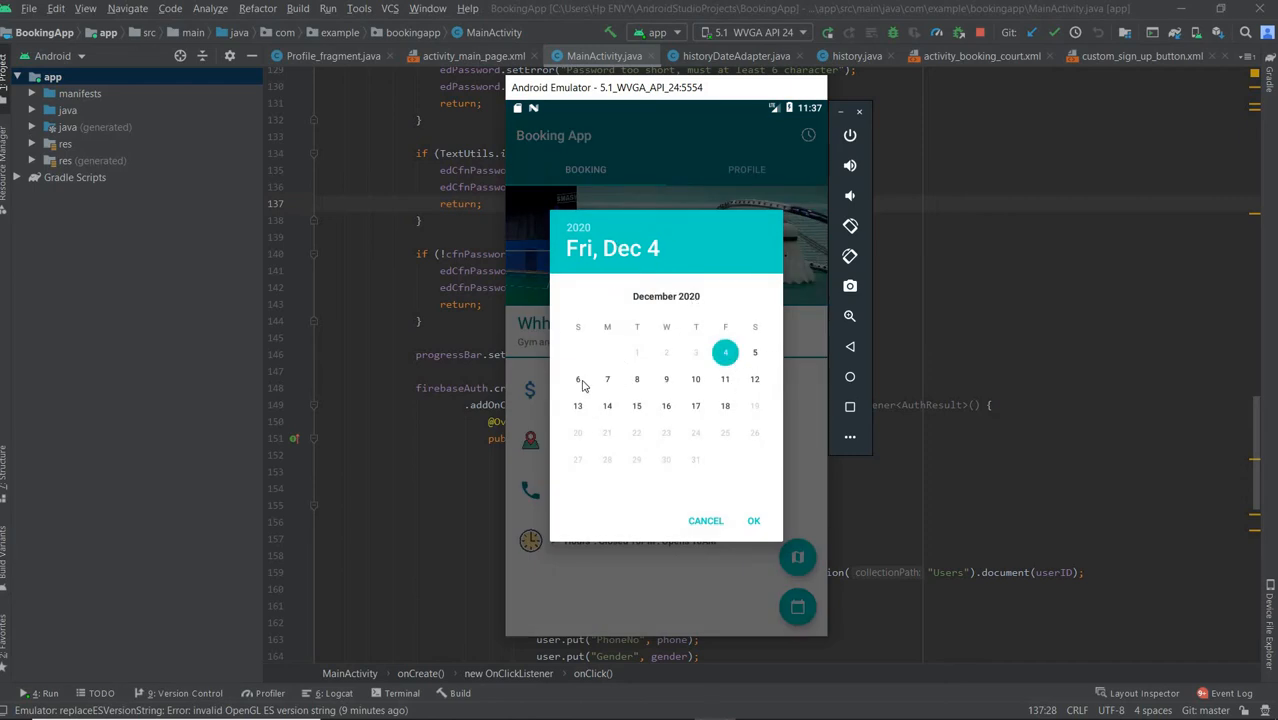
mouse_move(710, 364)
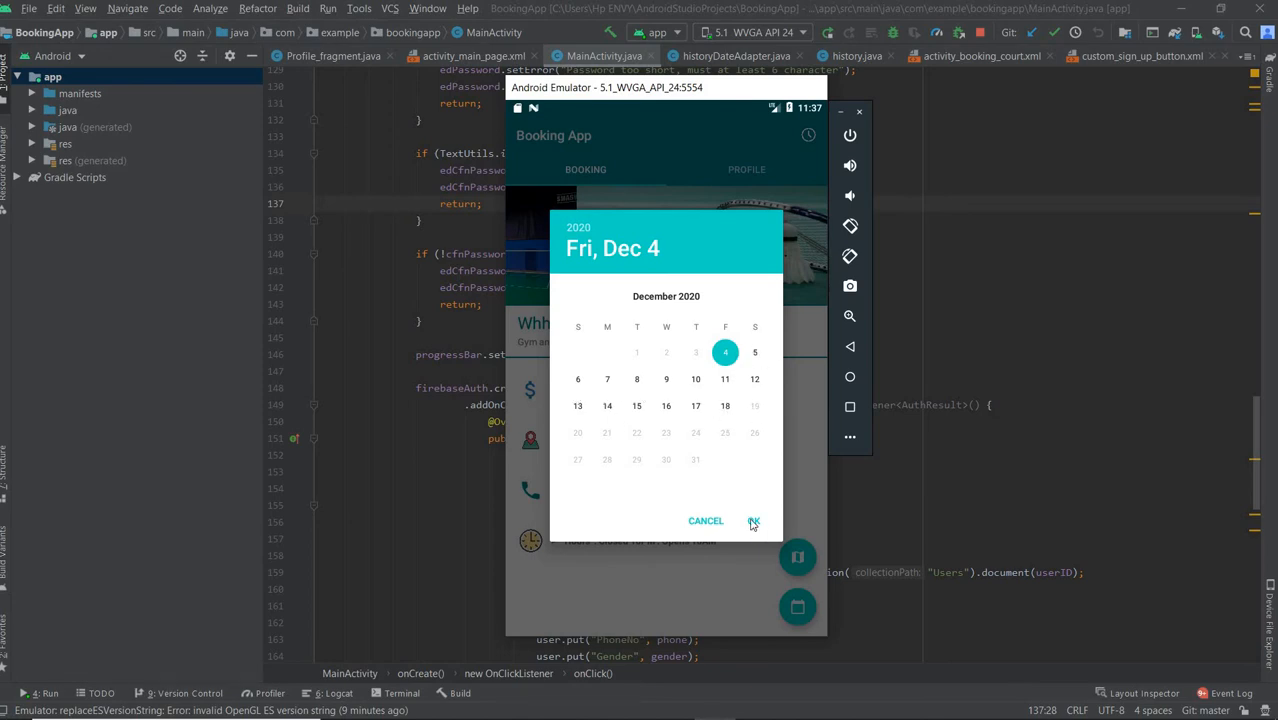
left_click(752, 520)
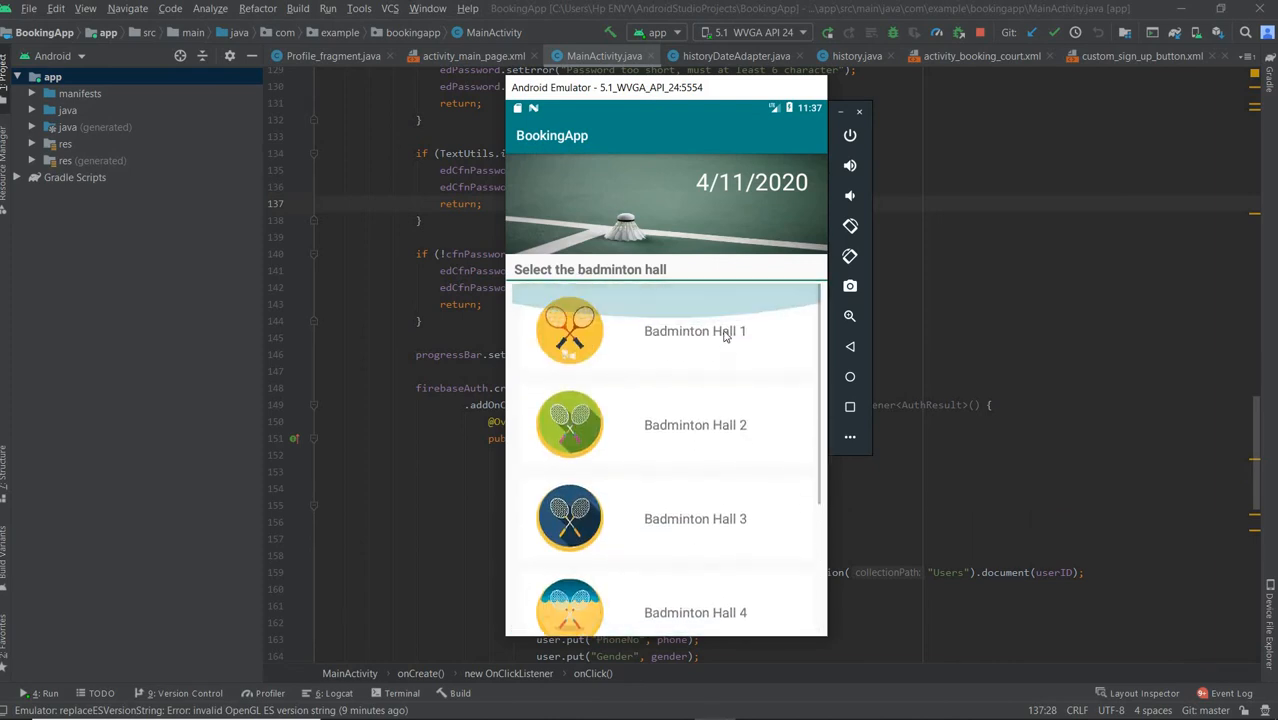
mouse_move(776, 360)
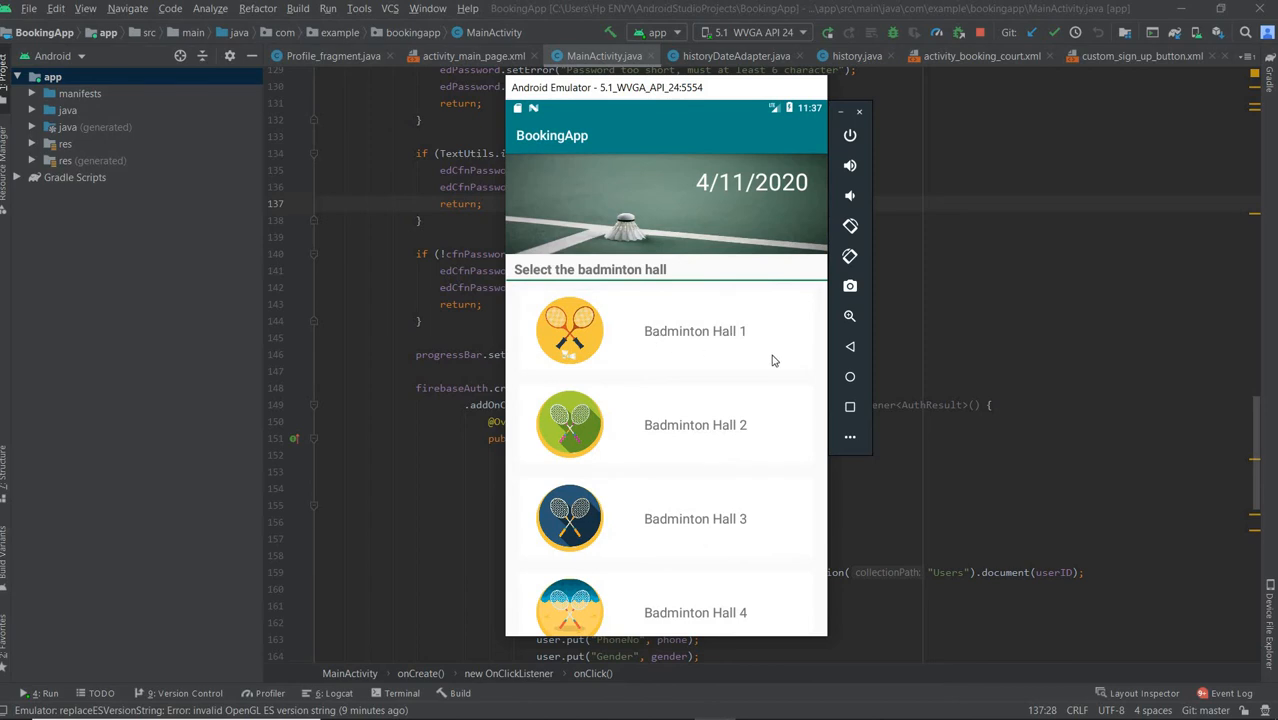
left_click(696, 332)
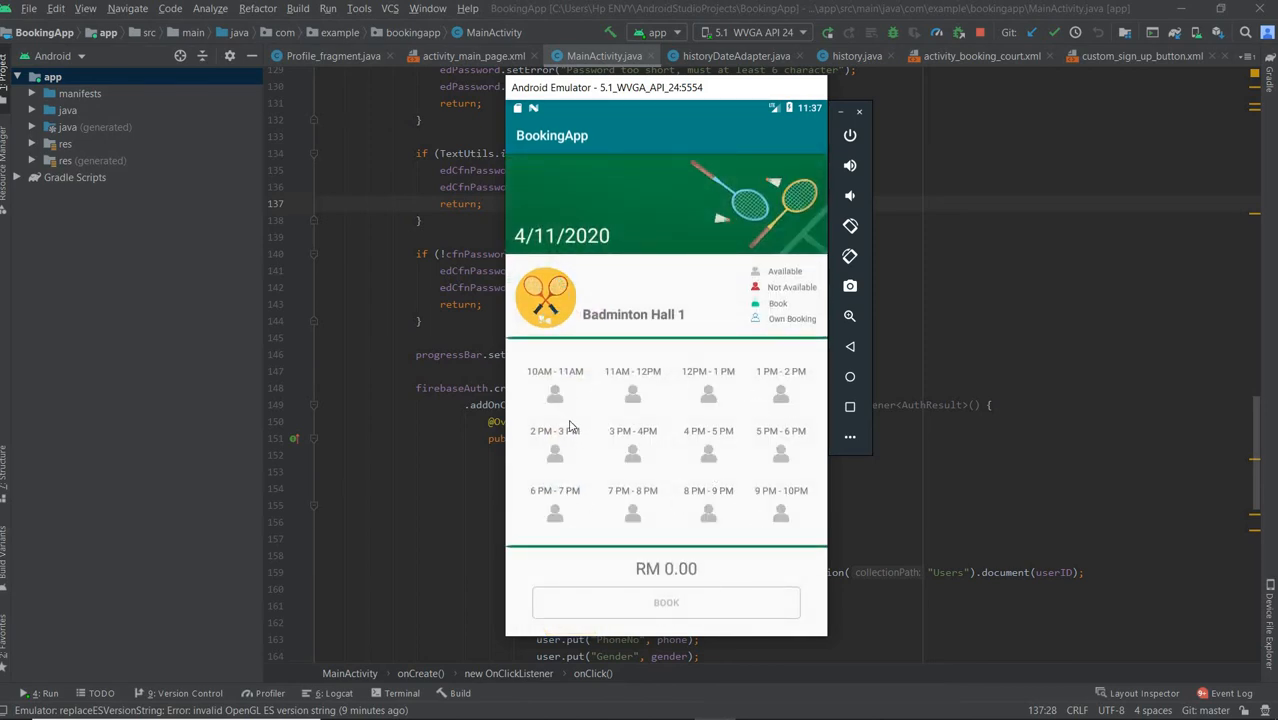
left_click(556, 392)
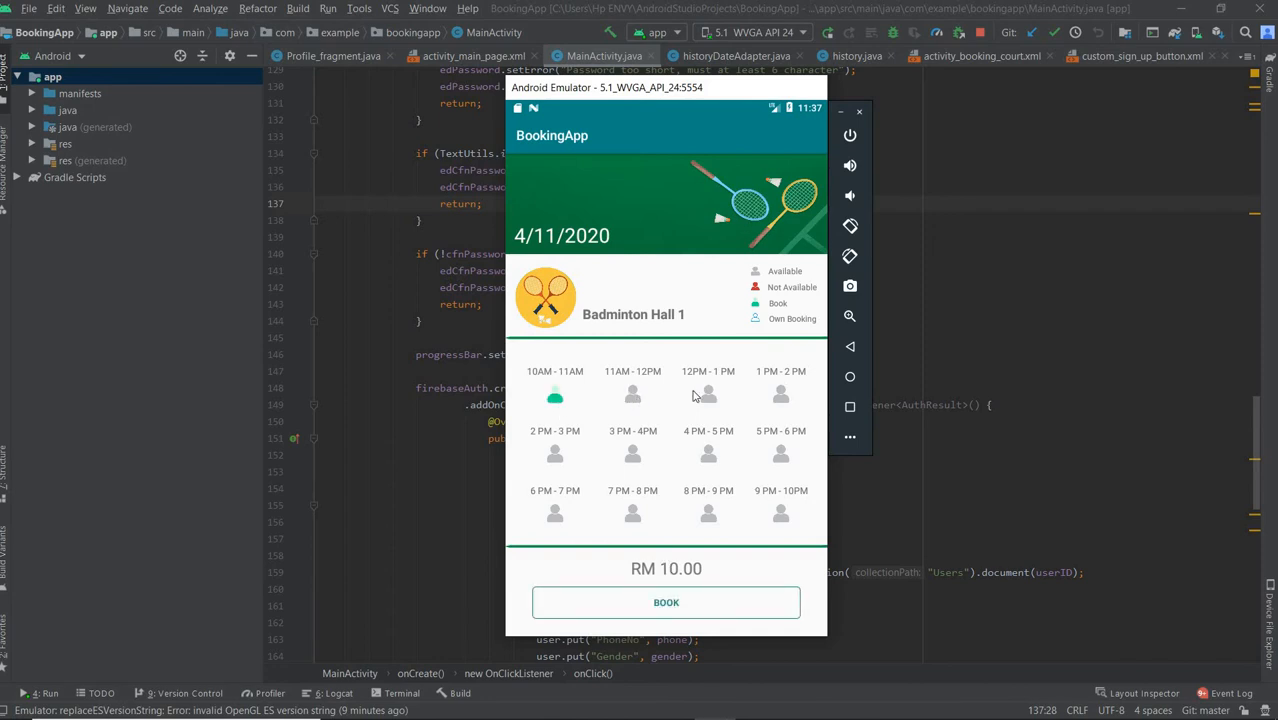
left_click(708, 396)
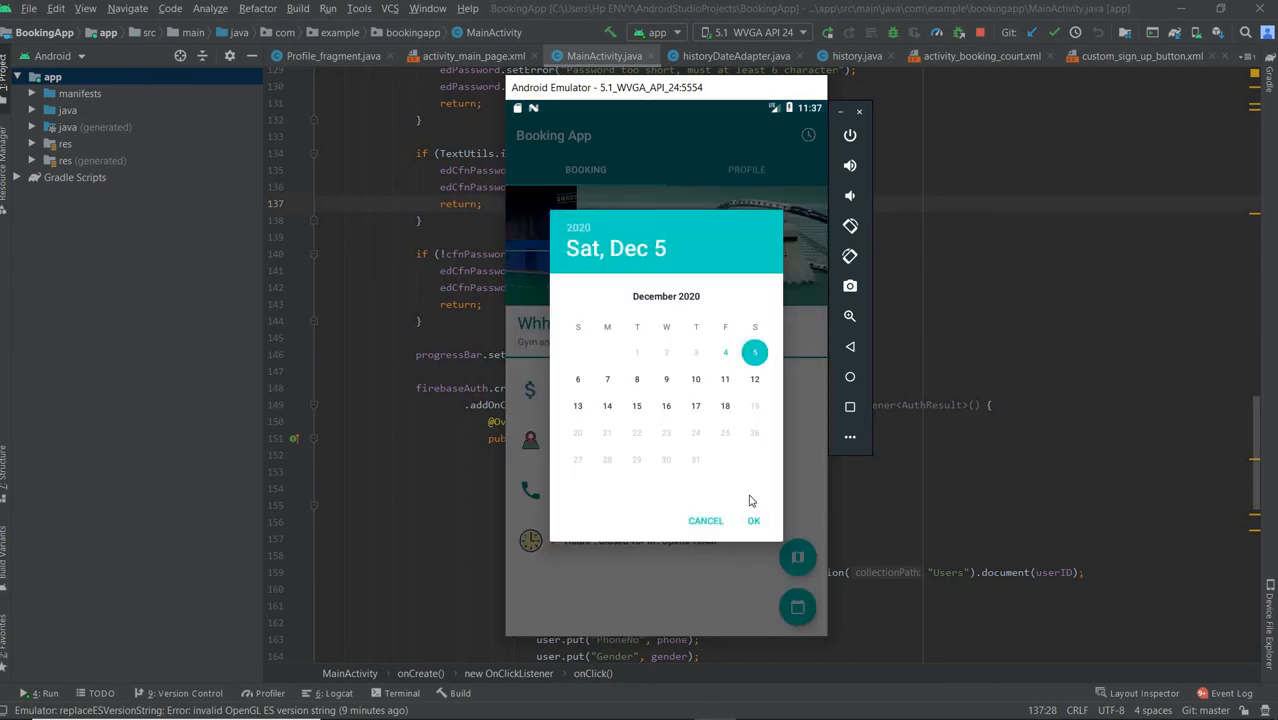
Step: Book the 8PM–10PM Badminton Hall 3 slots for 5/11/2020 (RM 30.00) and view the booking history
left_click(754, 520)
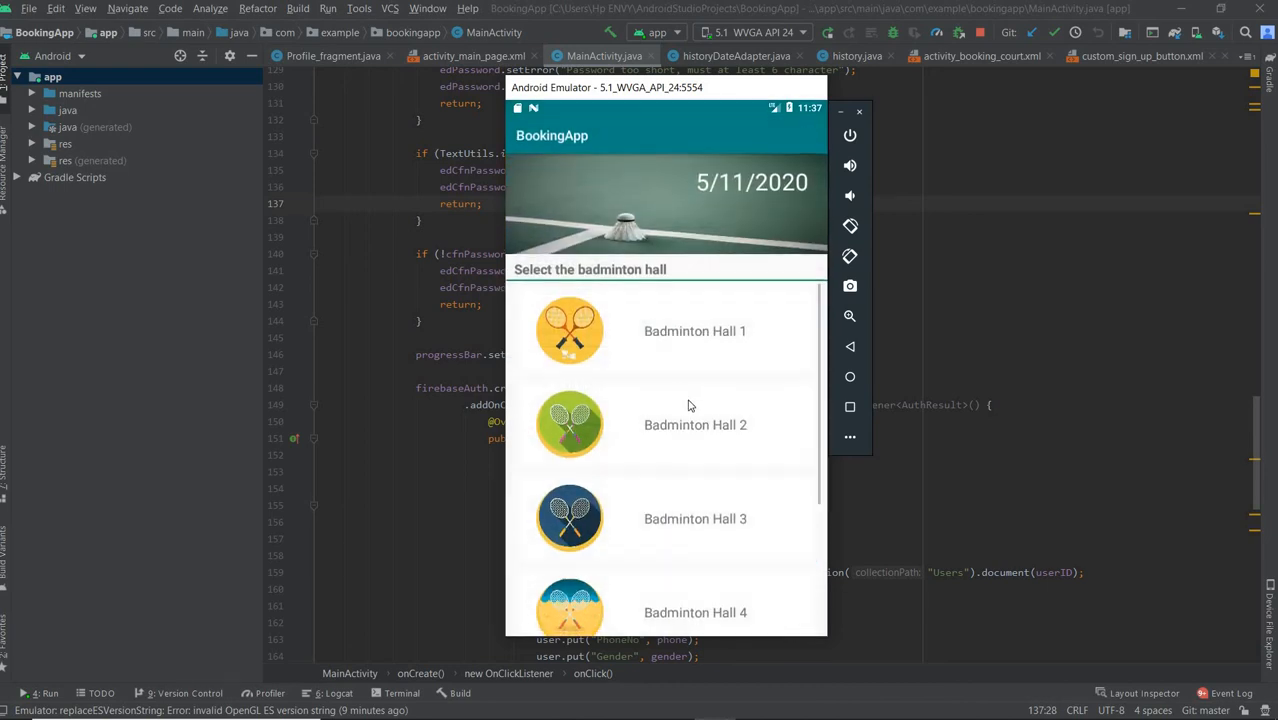
mouse_move(668, 510)
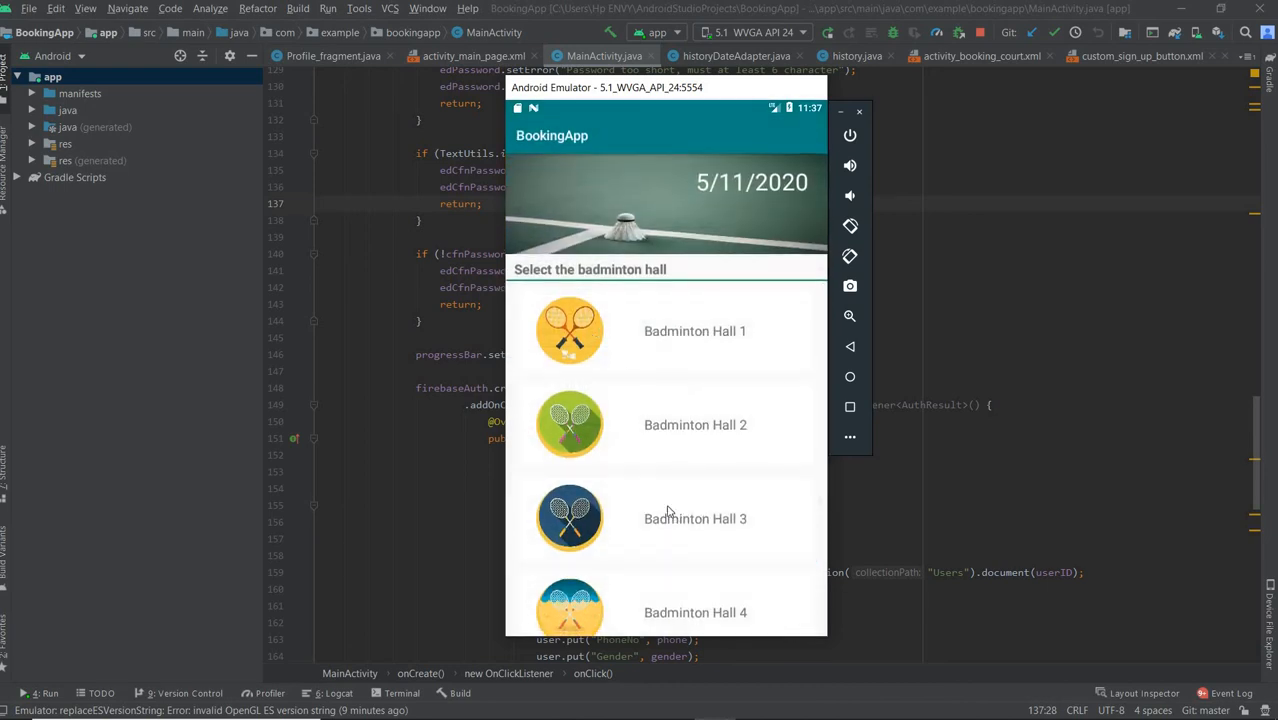
left_click(696, 518)
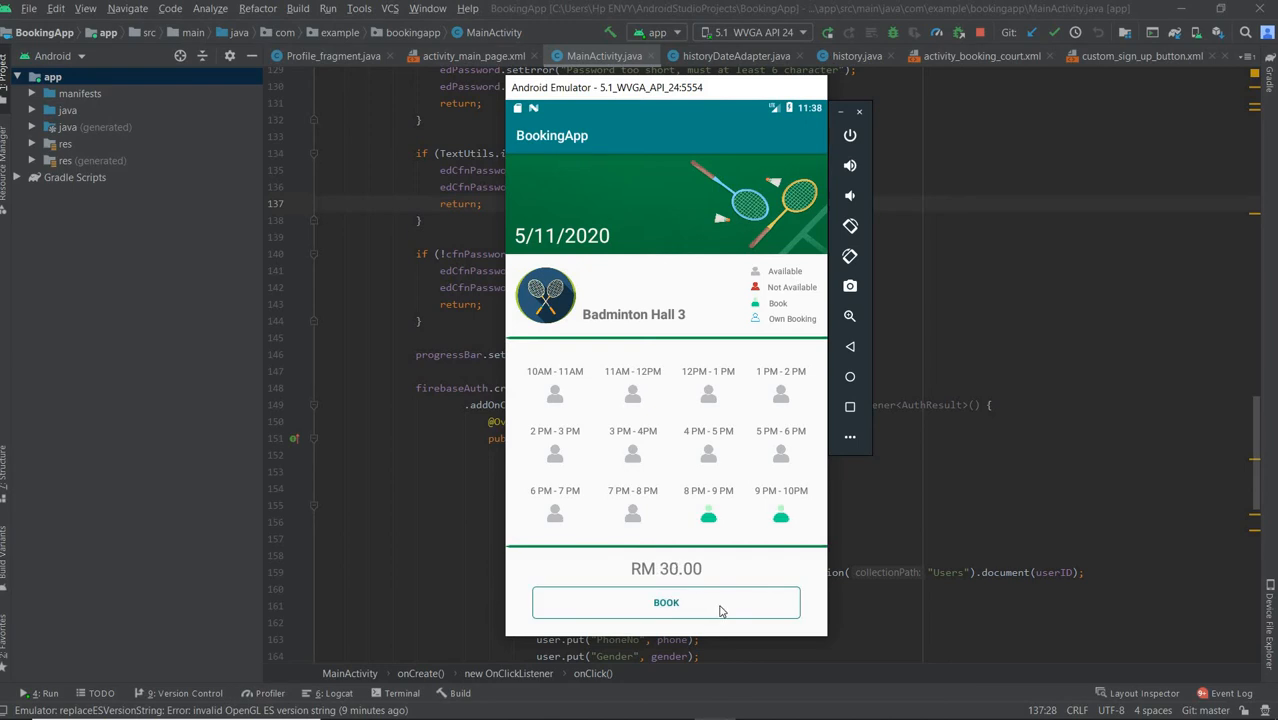
left_click(666, 602)
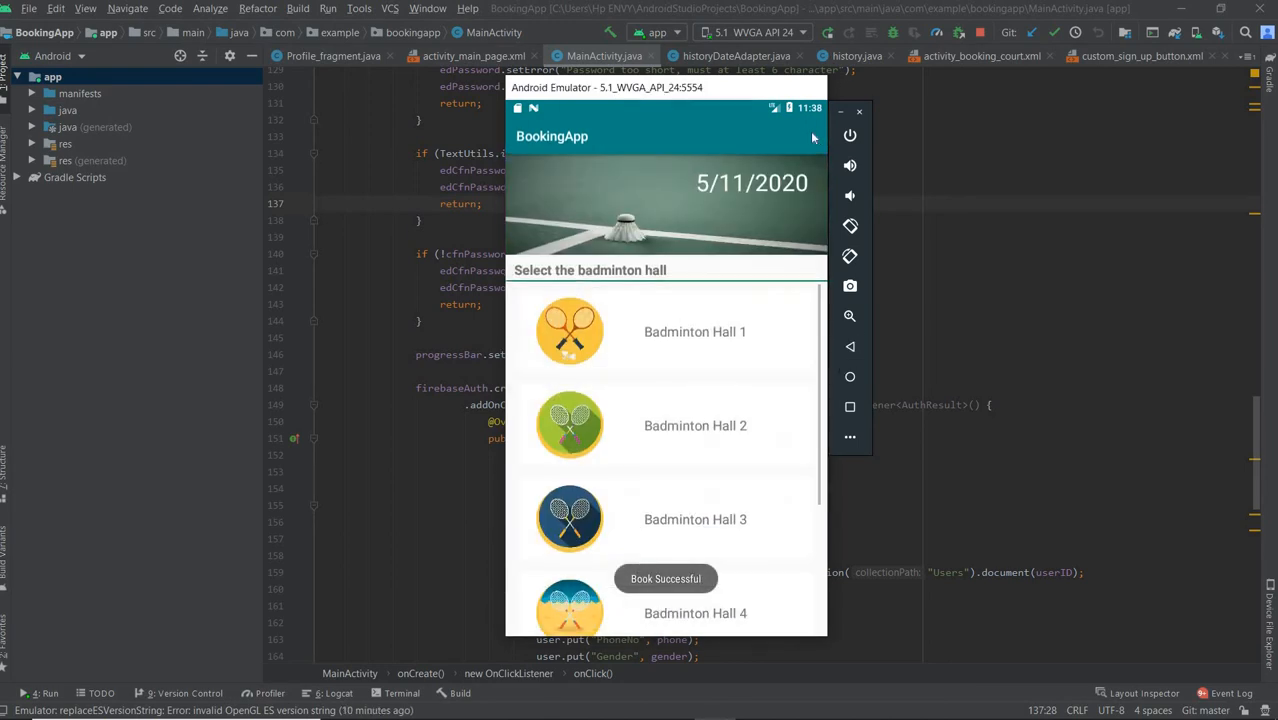
left_click(666, 578)
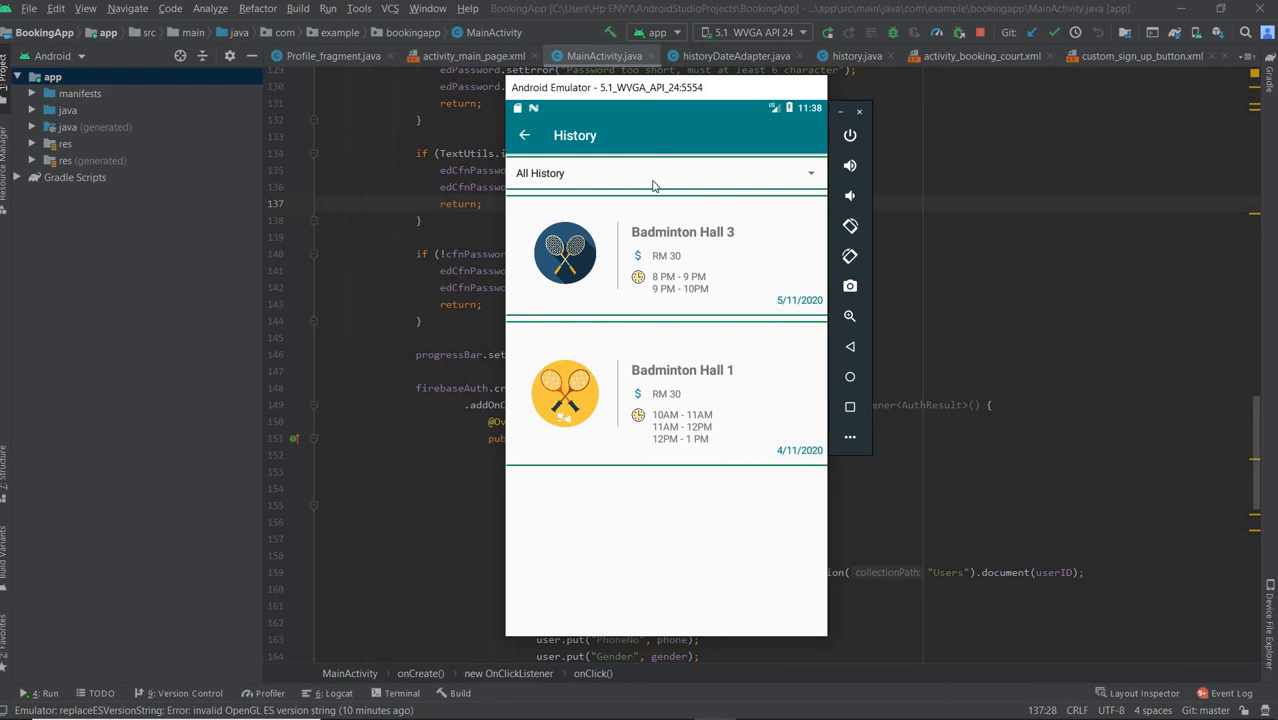
left_click(664, 172)
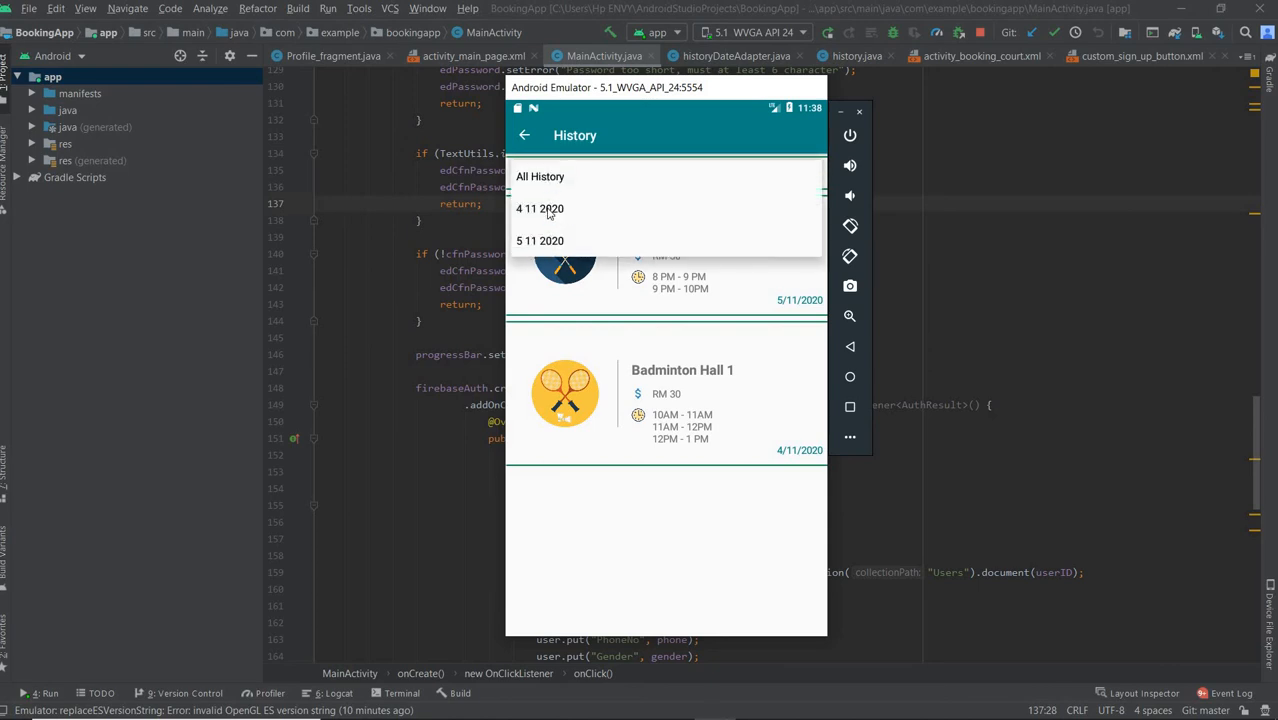
left_click(540, 208)
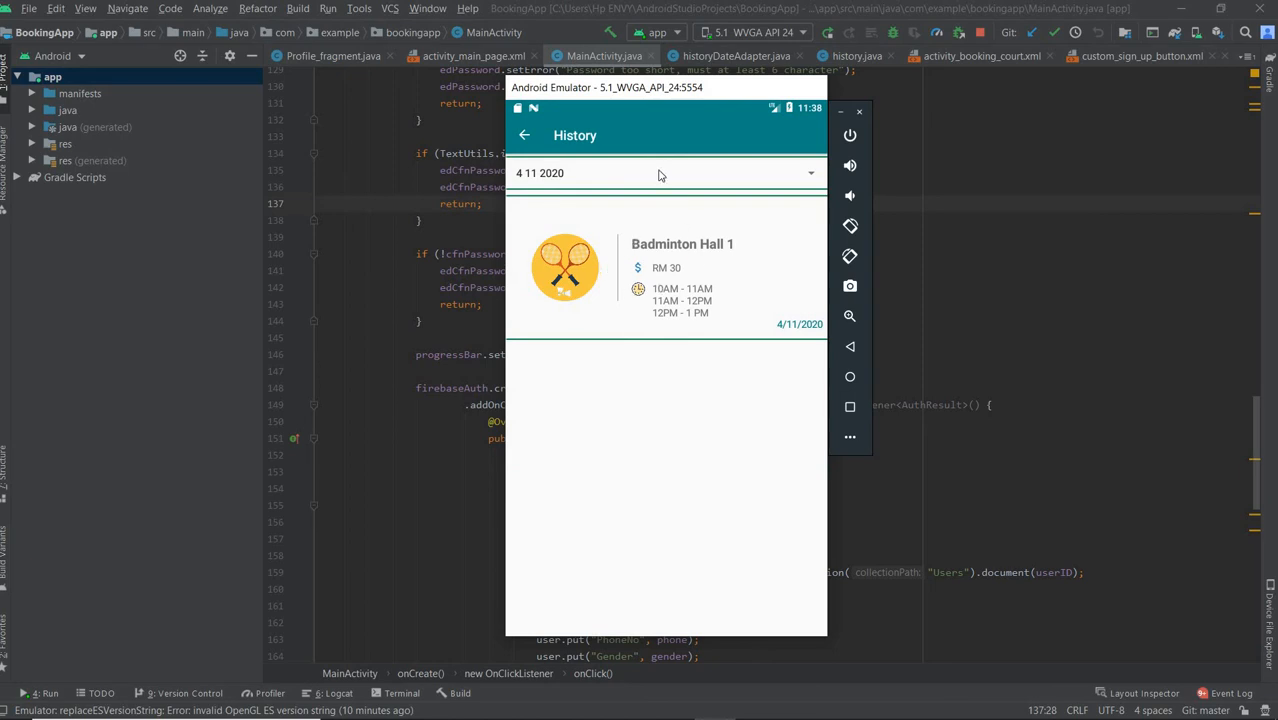
left_click(668, 172)
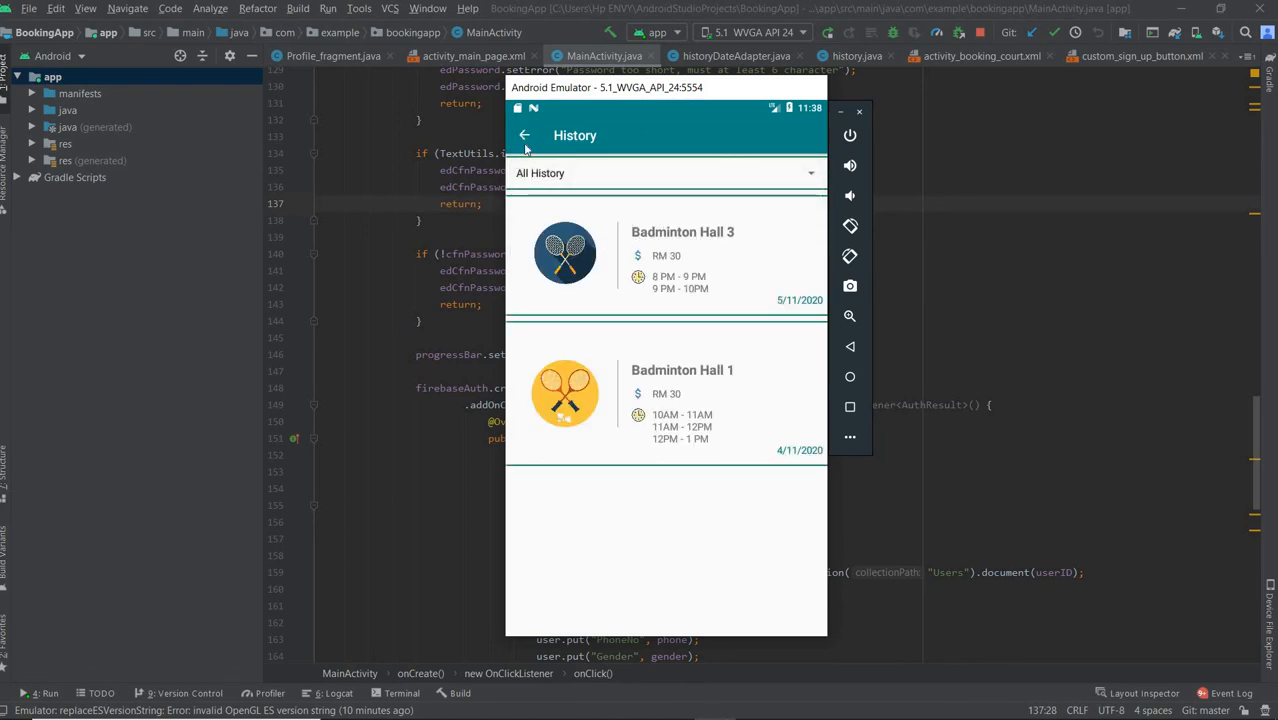
Step: Leave the history and set Sunway Carnival Mall as the Google Maps starting point for the route to LCT Precision Enterprise
left_click(524, 136)
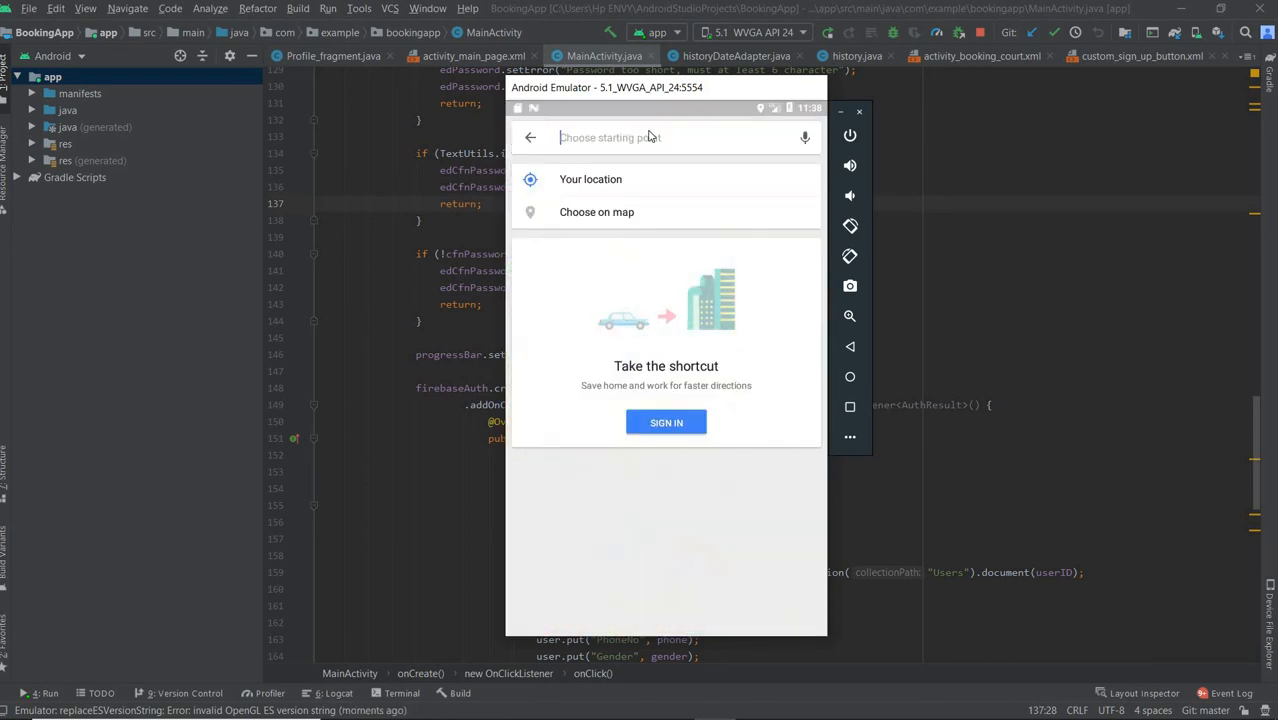
type("sunway")
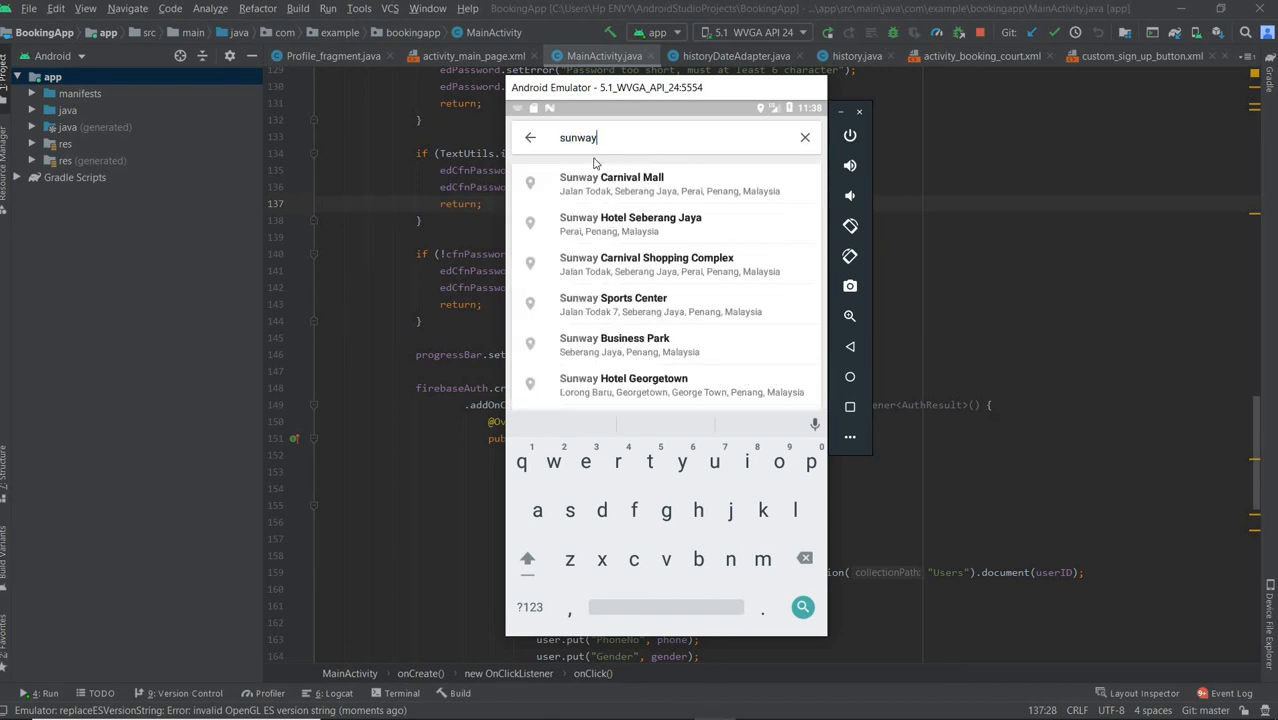
left_click(612, 184)
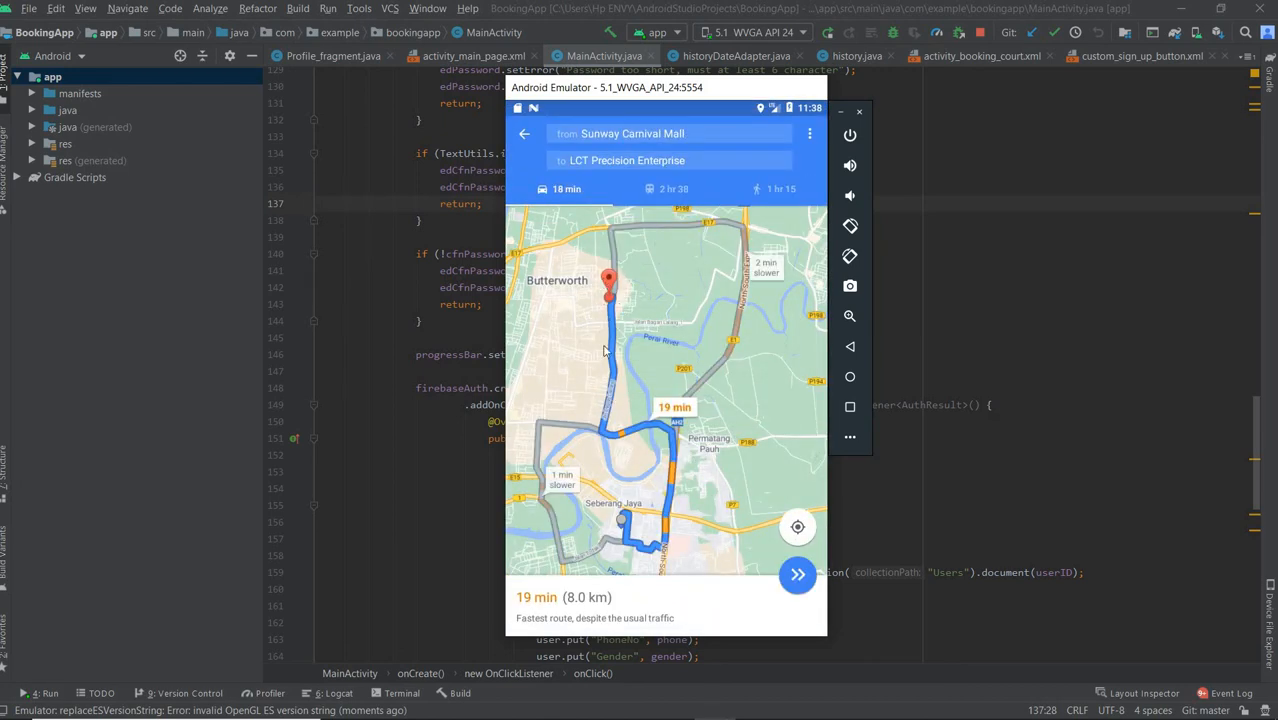
mouse_move(664, 392)
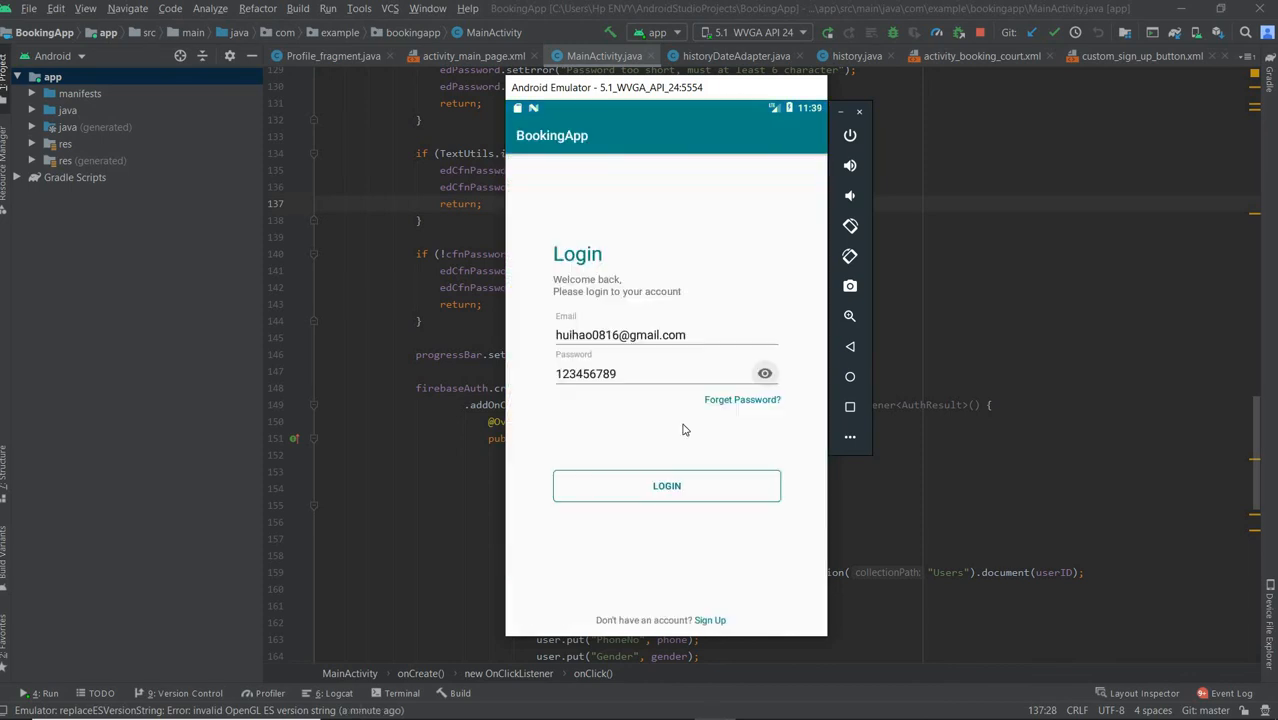
Step: As the second user, book the free 1PM–2PM Hall 1 slot on 4/11/2020 (RM 10.00) and return to the profile
left_click(666, 486)
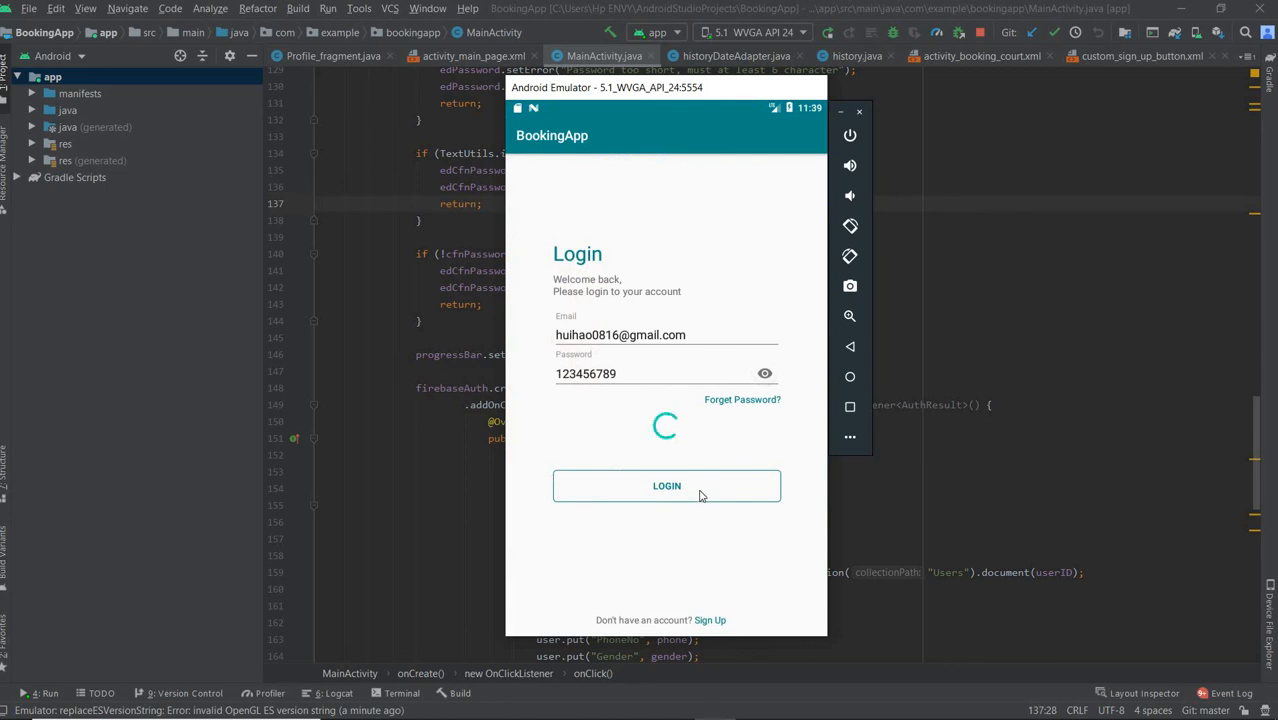
left_click(668, 486)
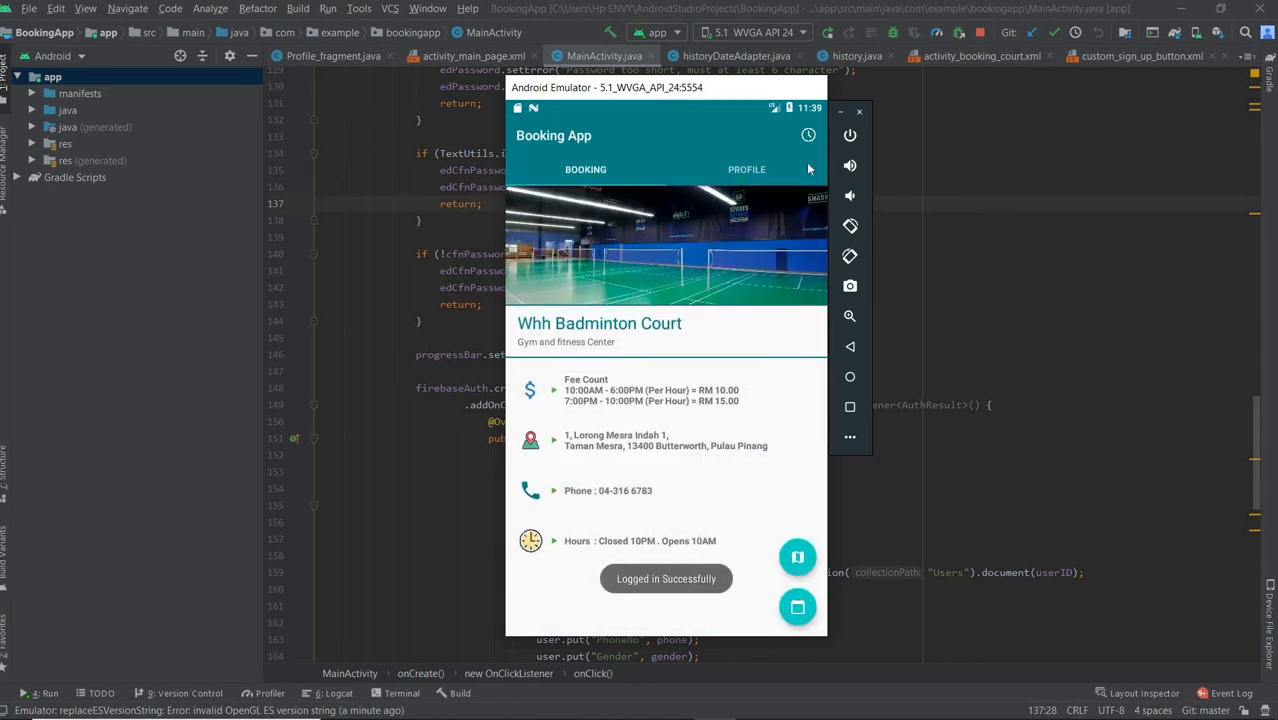
left_click(746, 168)
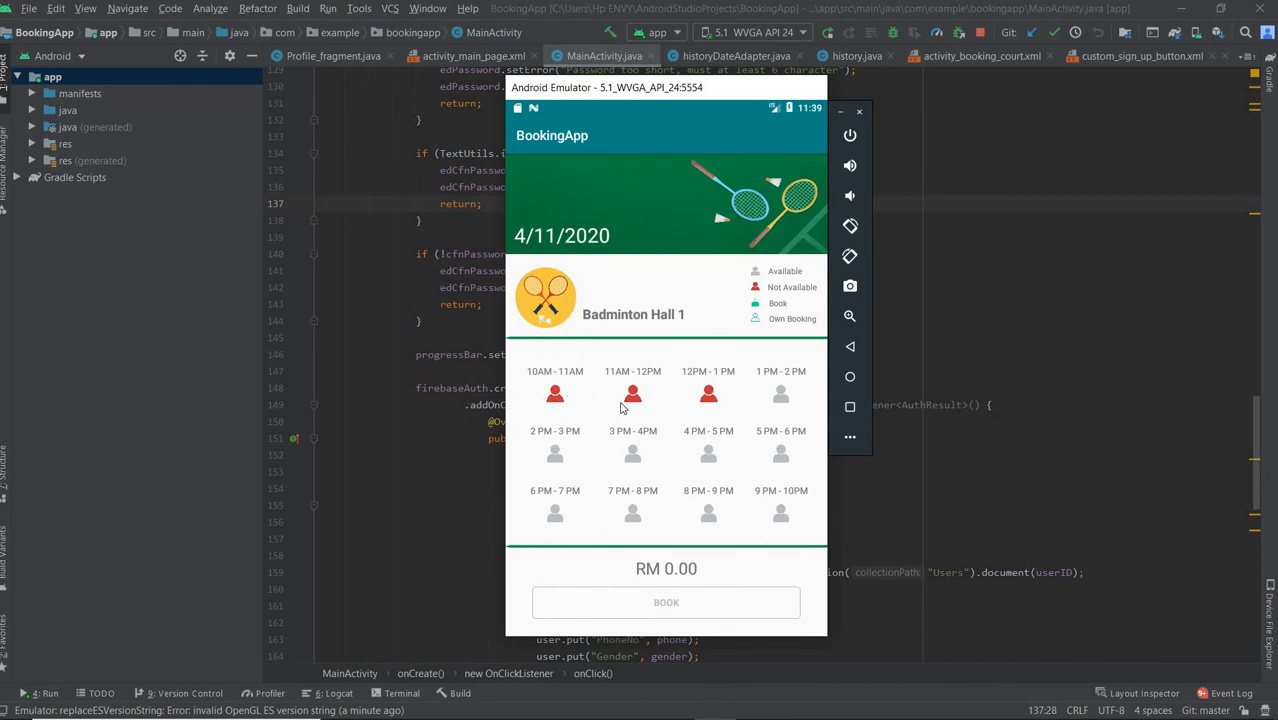
mouse_move(626, 408)
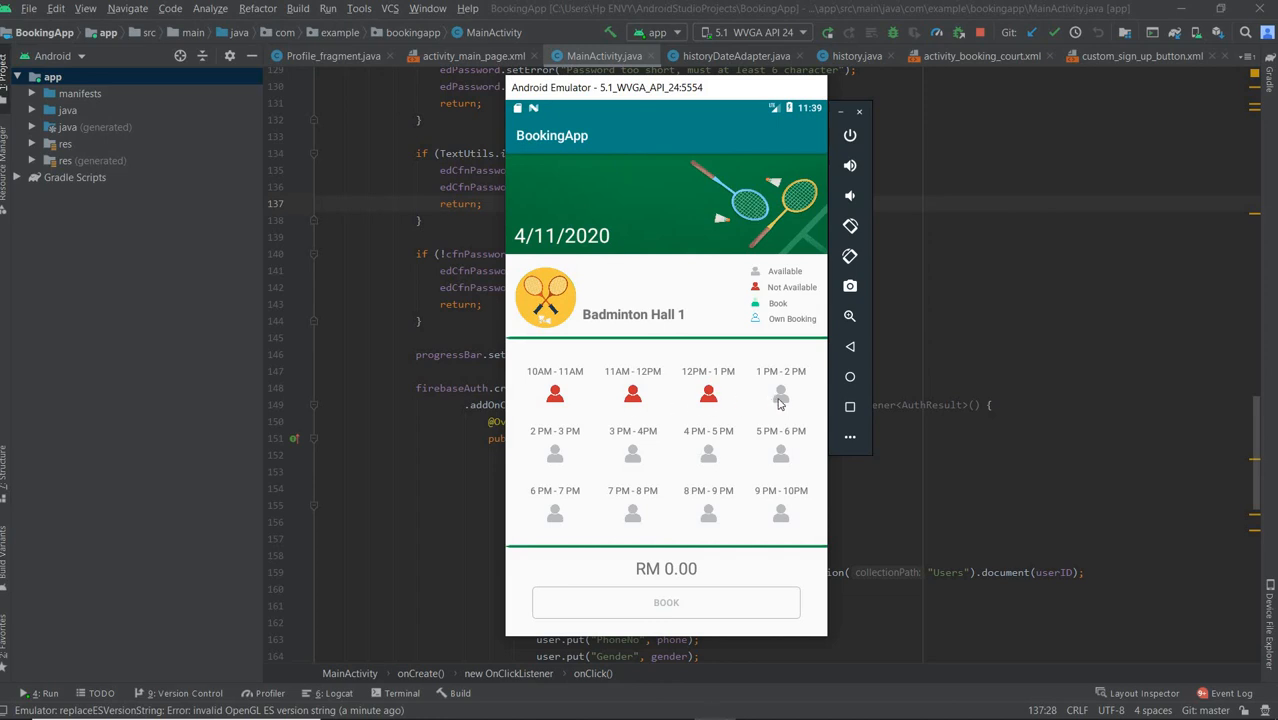
left_click(782, 394)
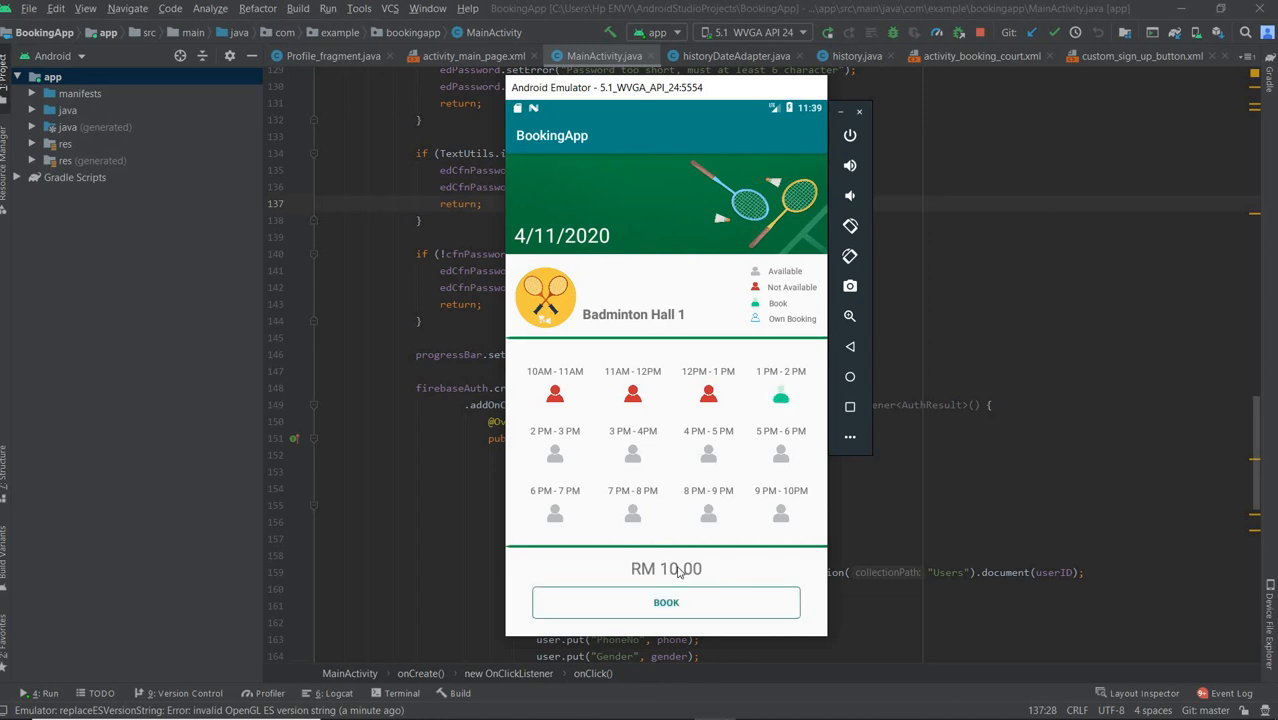
left_click(666, 602)
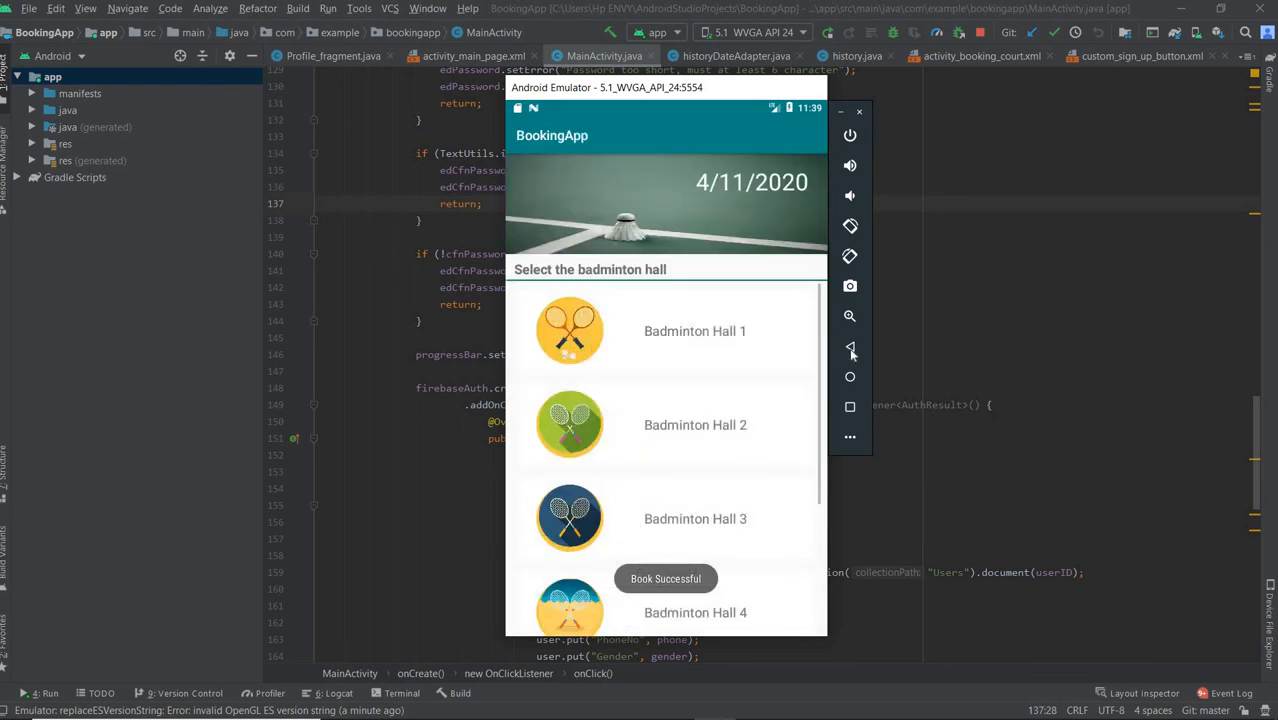
left_click(746, 168)
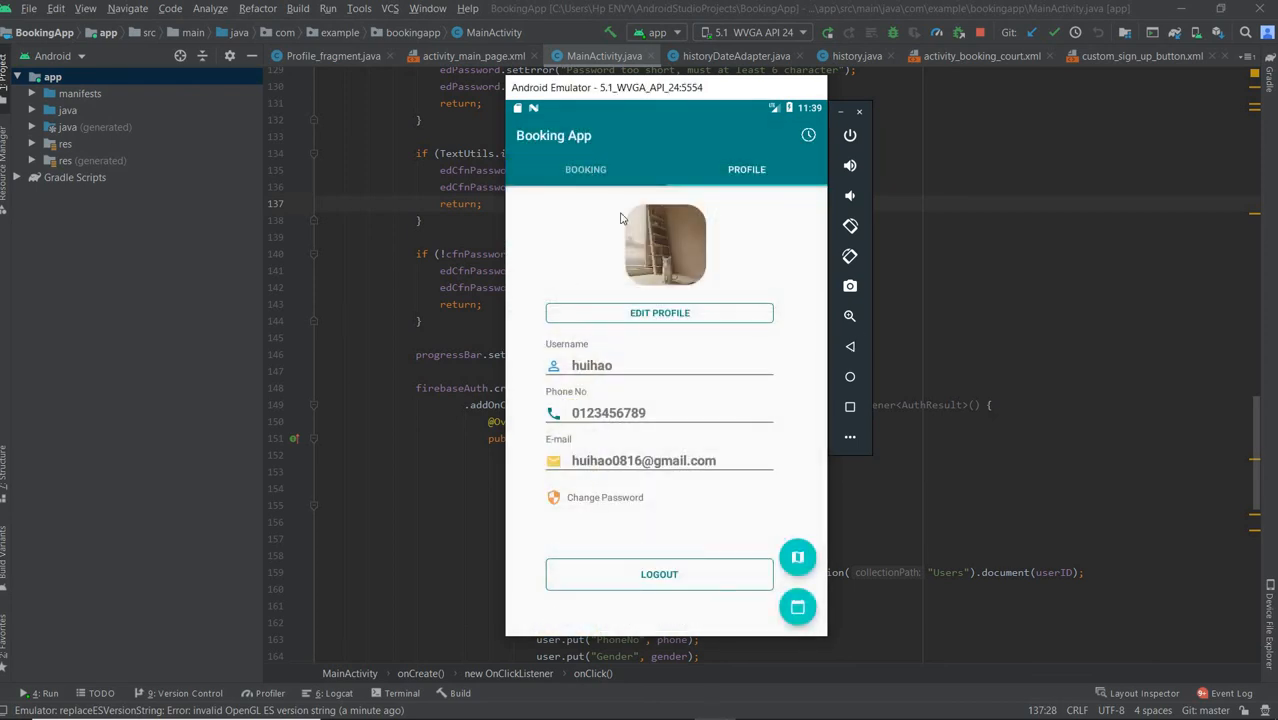